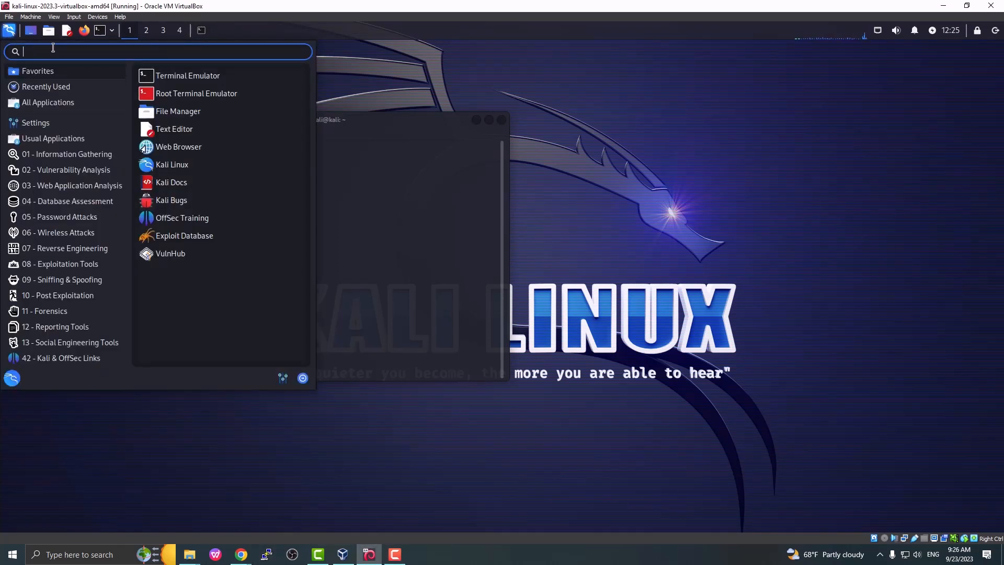
Step: Launch burpsuite from the app menu and start a temporary project with Burp defaults
{"action": "type", "text": "burp"}
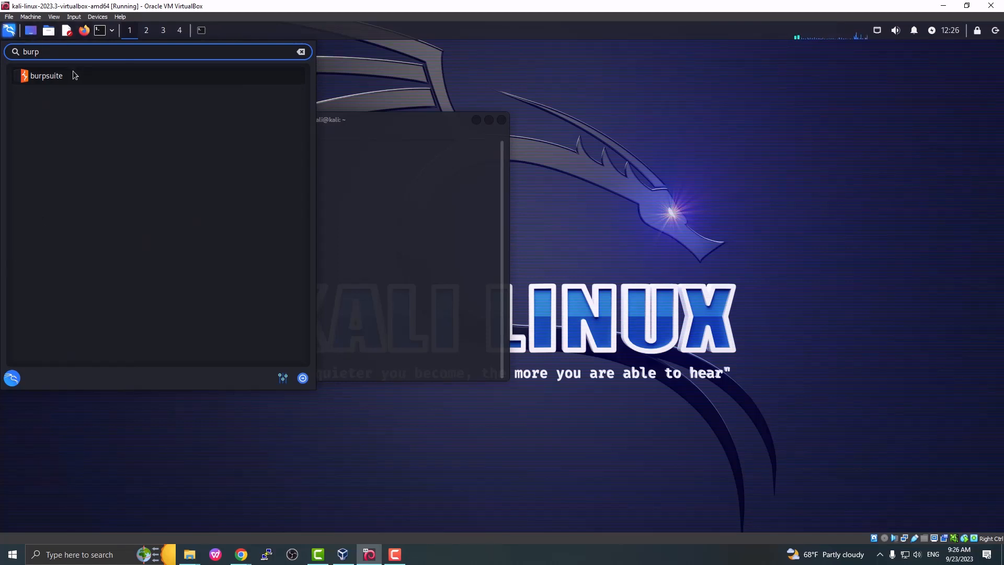
{"action": "left_click", "coordinate": [46, 75]}
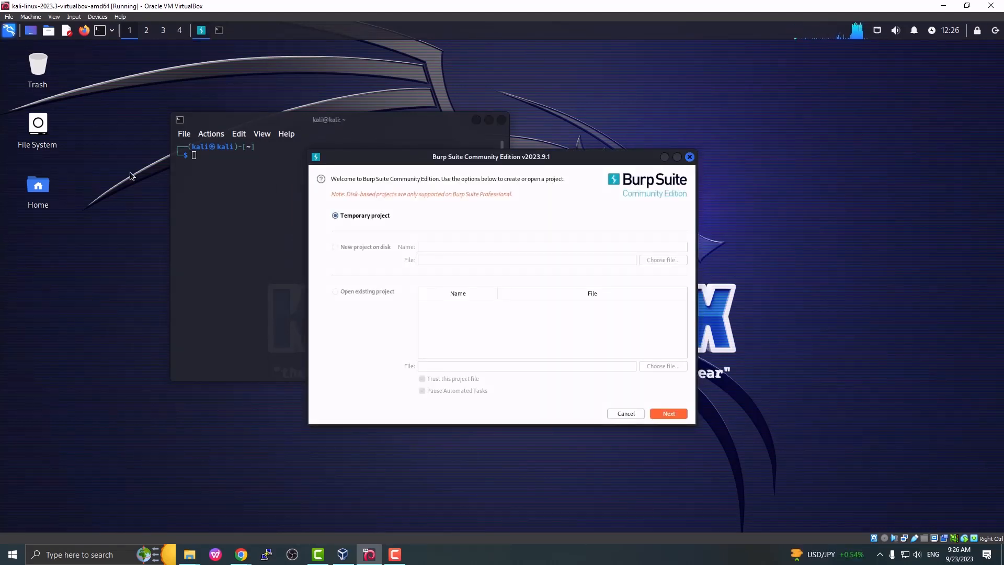
{"action": "left_click", "coordinate": [669, 413]}
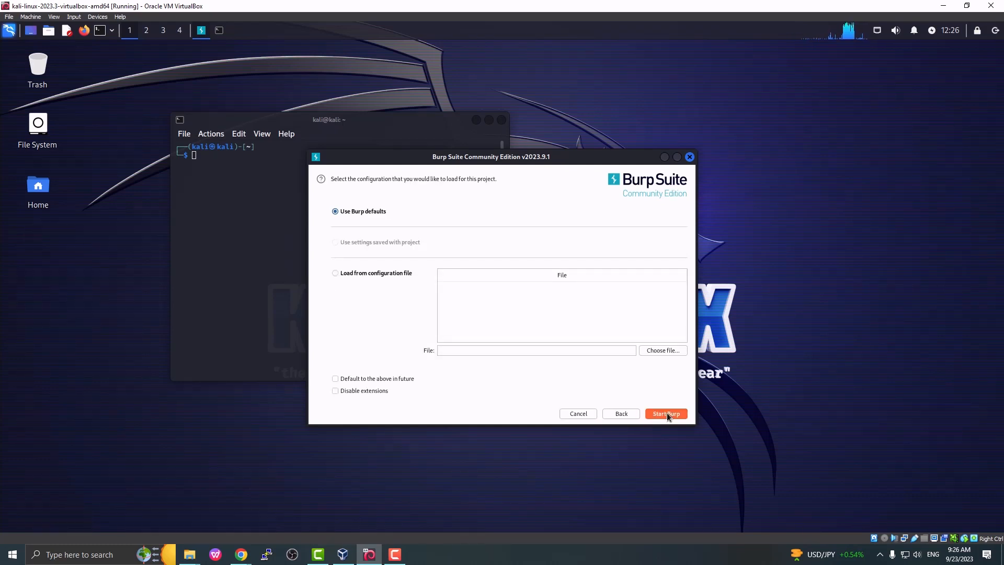
{"action": "left_click", "coordinate": [665, 413]}
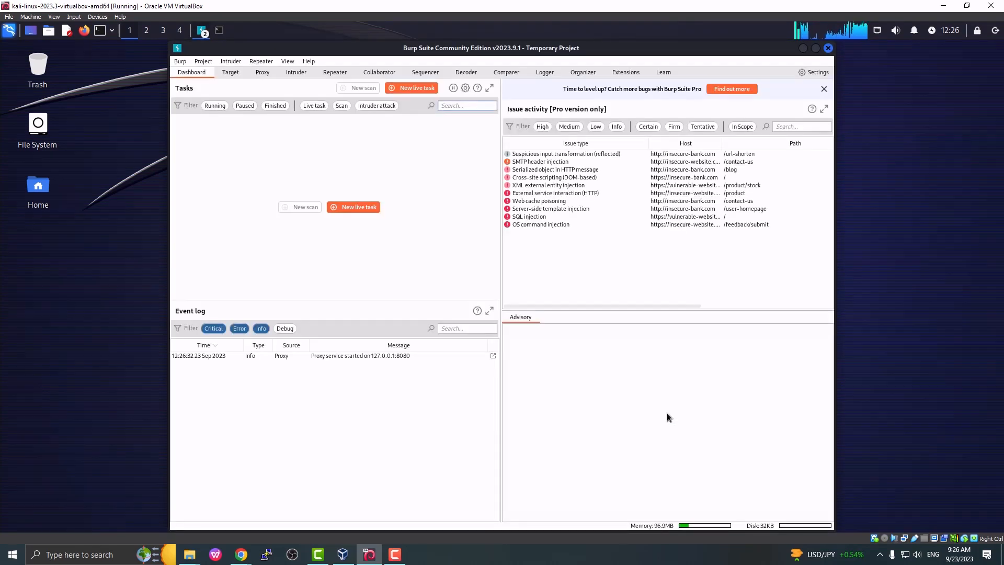
Step: With the live passive crawl task capturing, bring up Firefox from the taskbar
{"action": "left_click", "coordinate": [416, 88]}
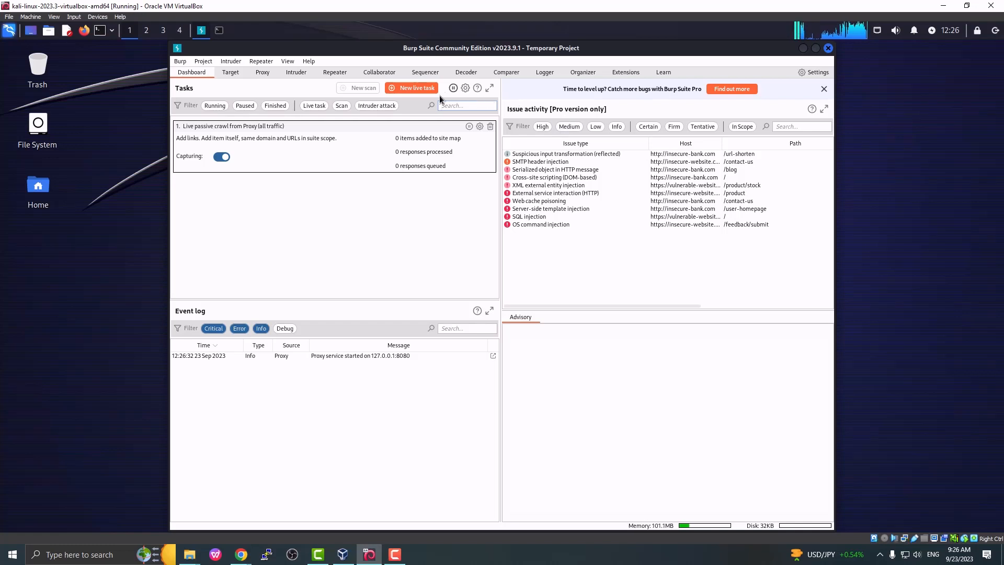
{"action": "mouse_move", "coordinate": [432, 383]}
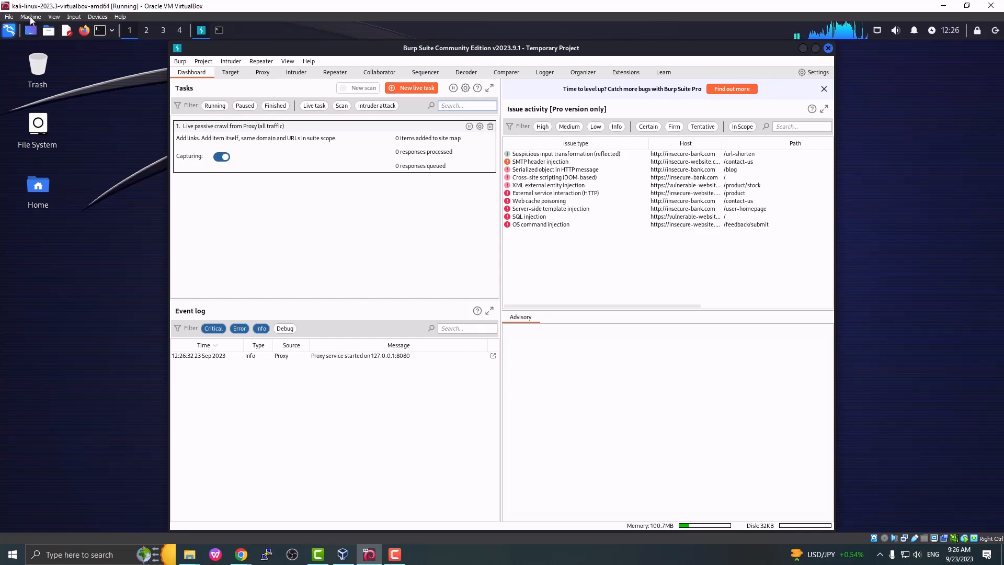
{"action": "mouse_move", "coordinate": [83, 30]}
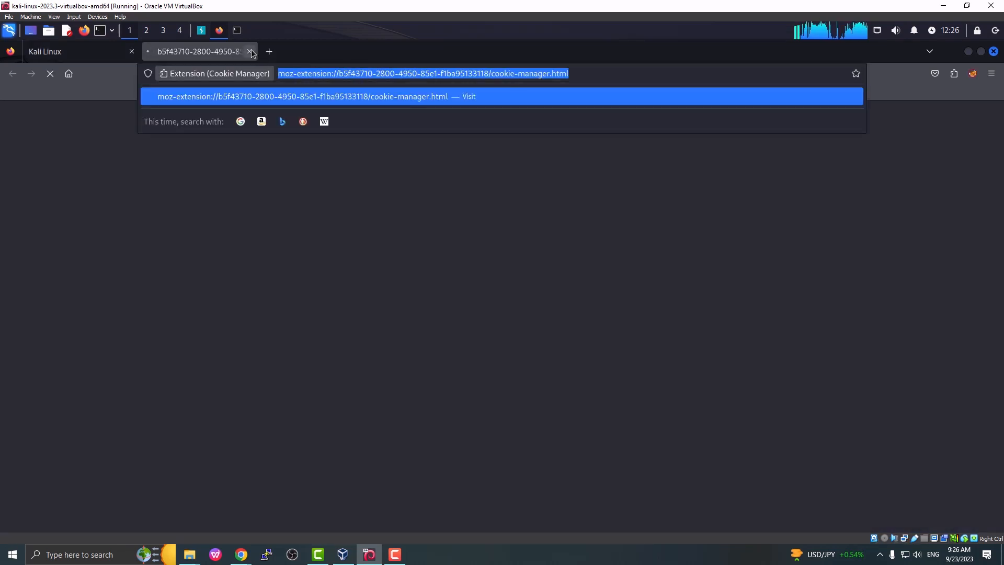
Step: Close the cookie-manager tab and navigate to vulnweb.com/
{"action": "left_click", "coordinate": [249, 52]}
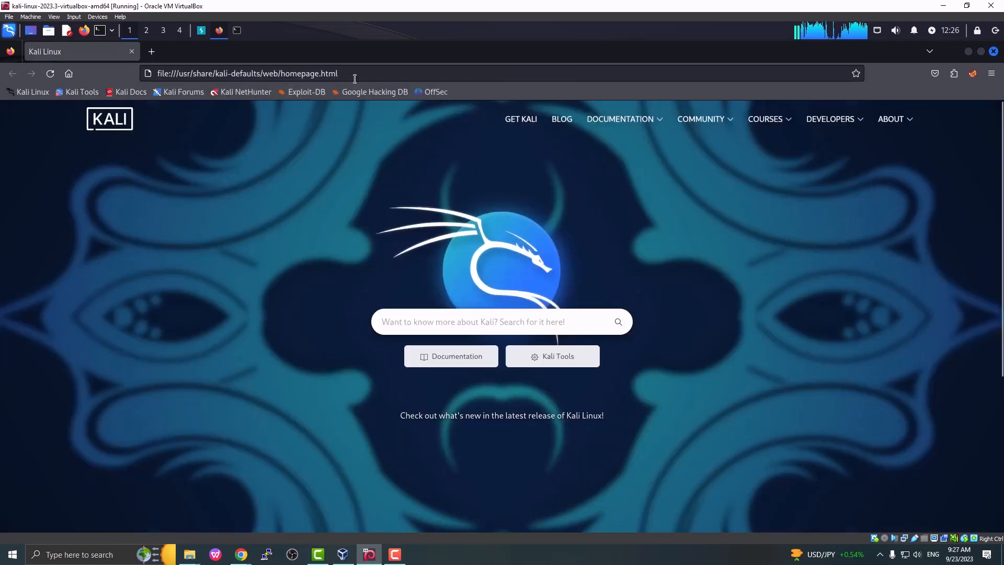
{"action": "left_click", "coordinate": [247, 74]}
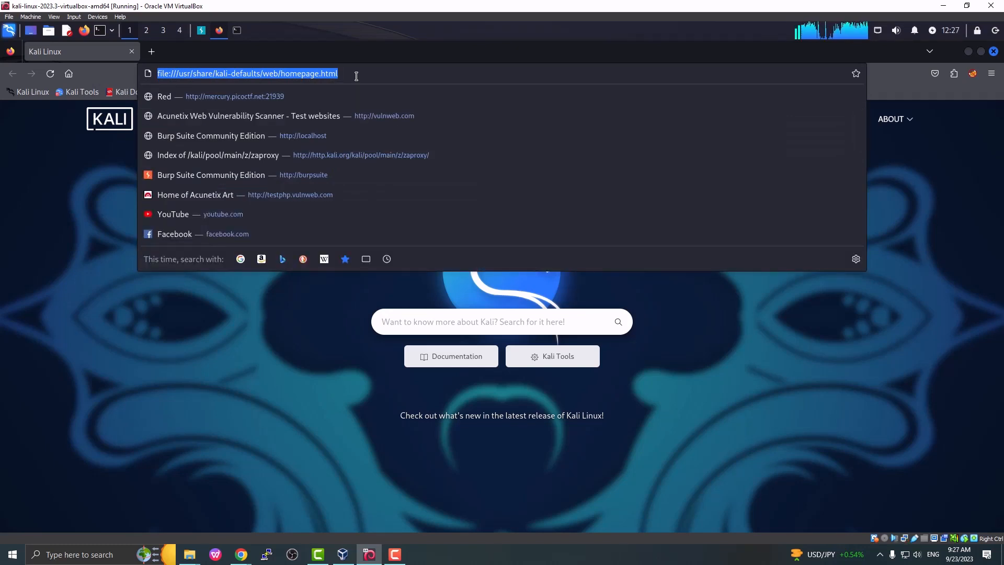
{"action": "type", "text": "vulnweb.com/"}
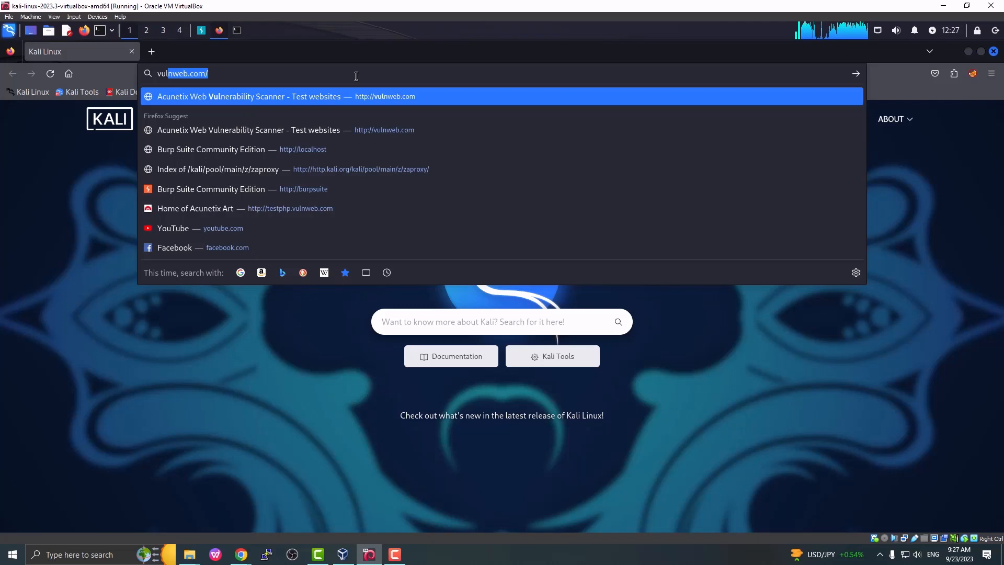
{"action": "key", "text": "Return"}
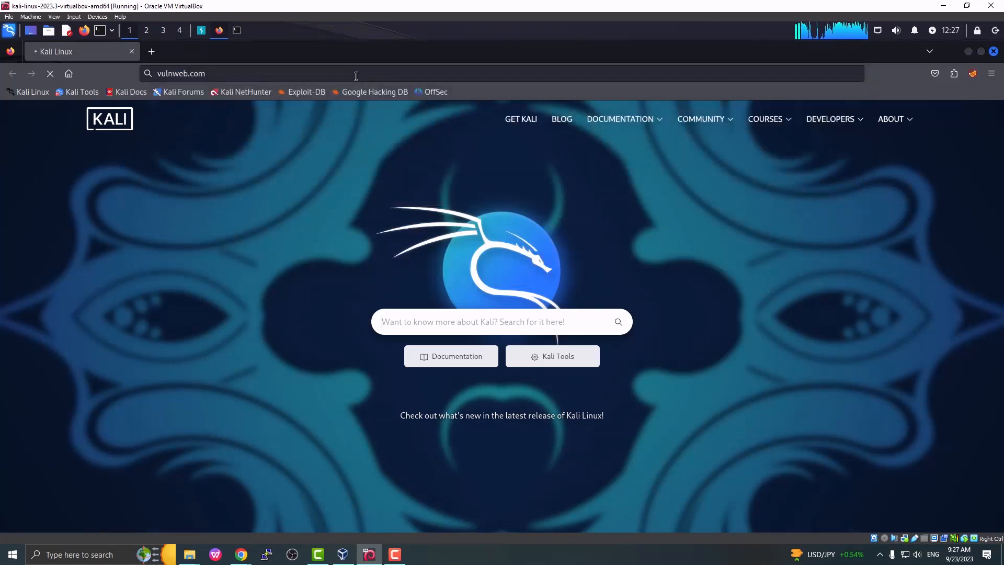
{"action": "key", "text": "Return"}
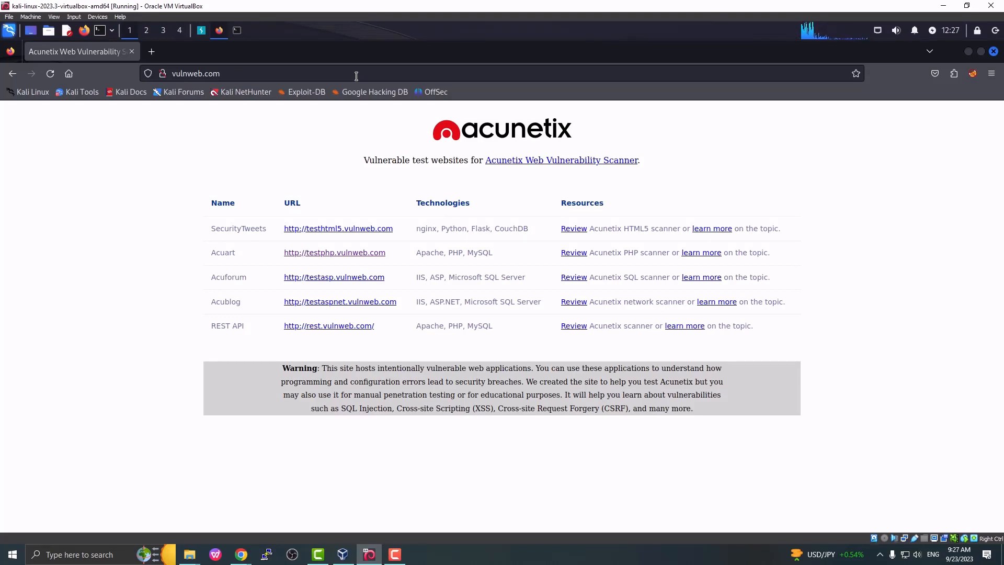
{"action": "mouse_move", "coordinate": [356, 76]}
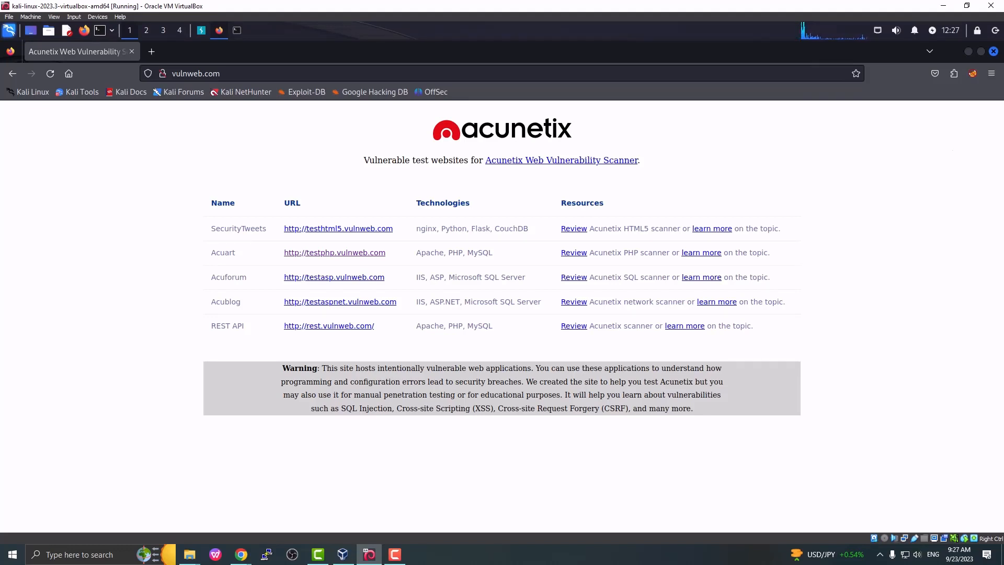
Step: Search for 'foxy proxy' in a new tab to find the FoxyProxy extension
{"action": "left_click", "coordinate": [972, 74]}
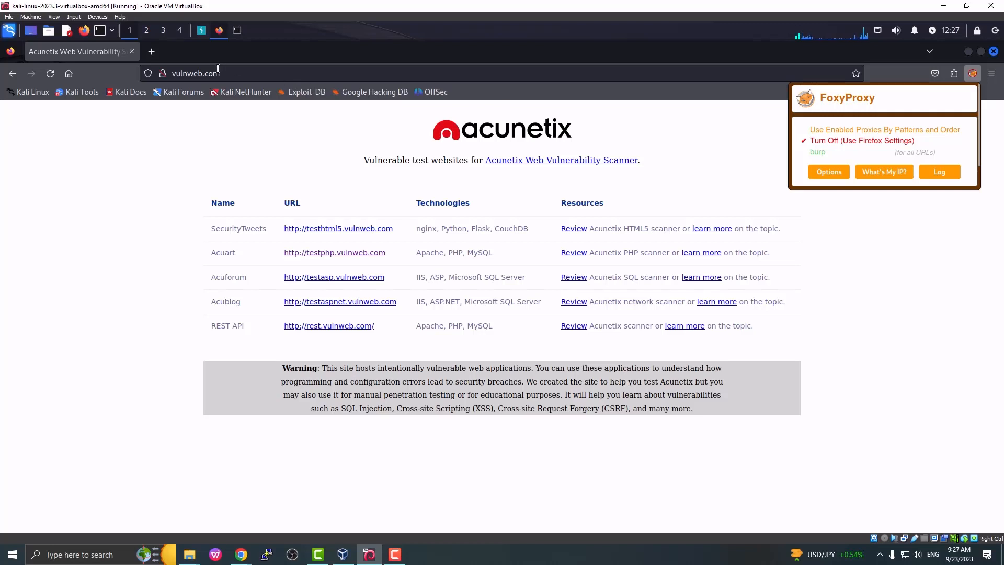
{"action": "left_click", "coordinate": [152, 51]}
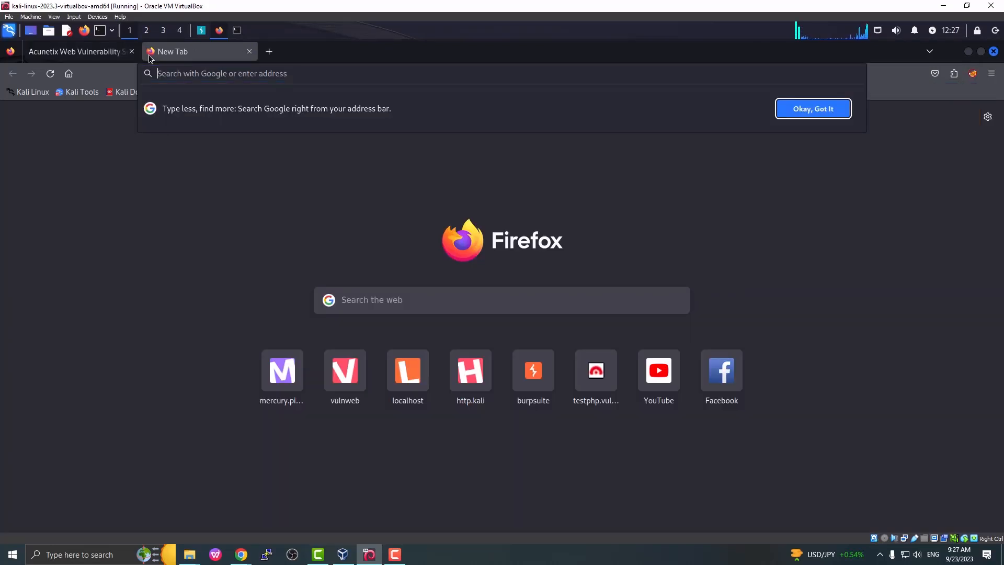
{"action": "type", "text": "foxy pr"}
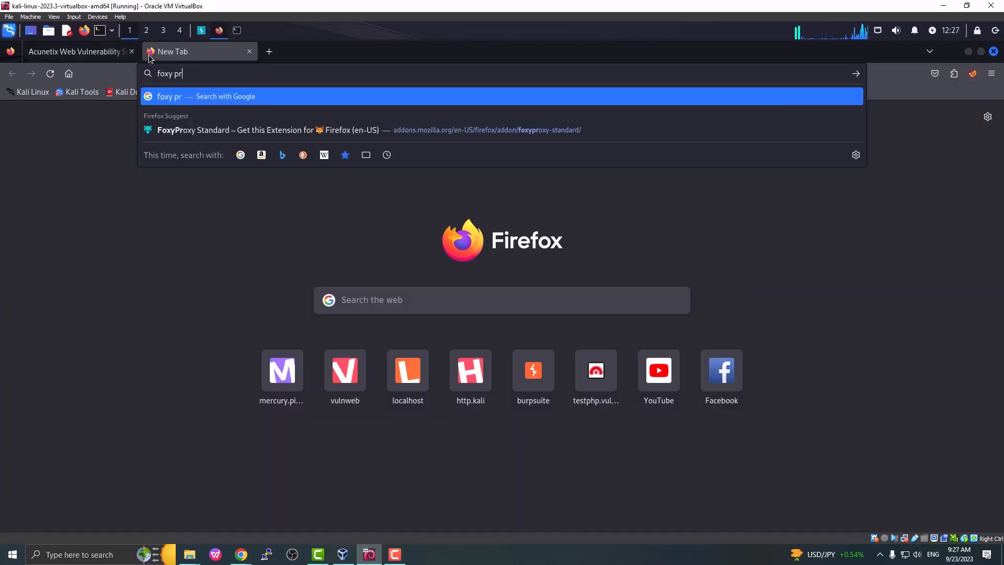
{"action": "type", "text": "p"}
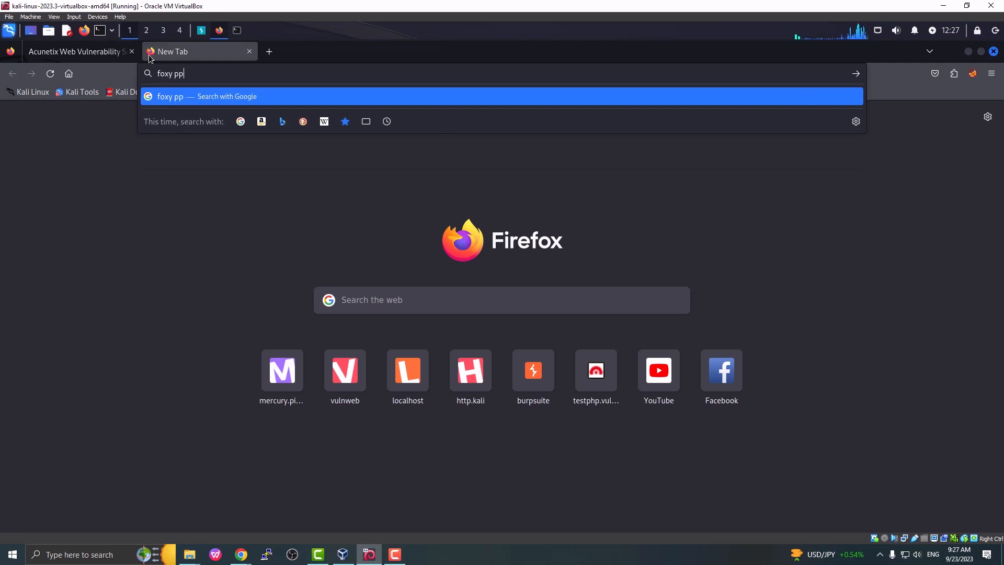
{"action": "type", "text": "roxy"}
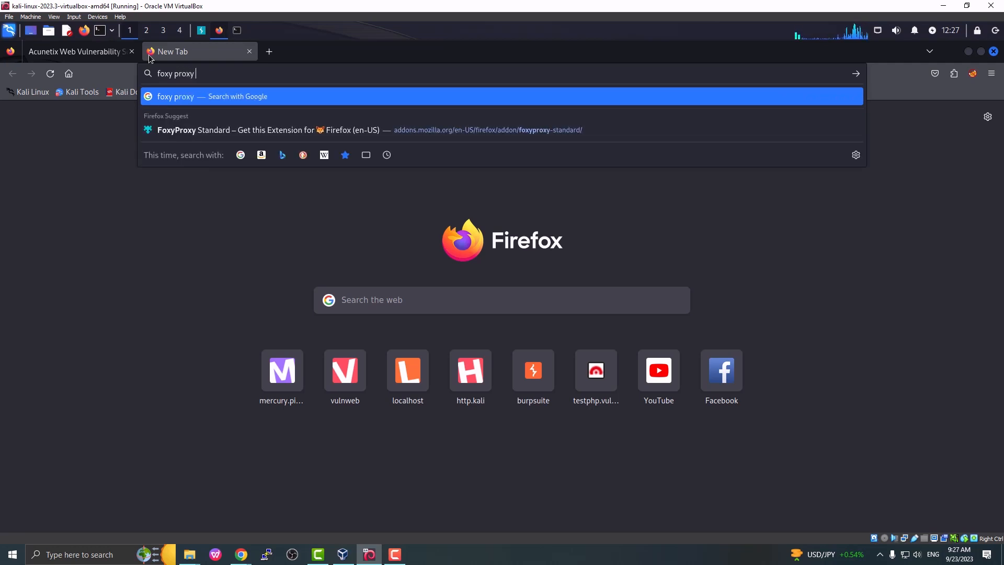
{"action": "key", "text": "Return"}
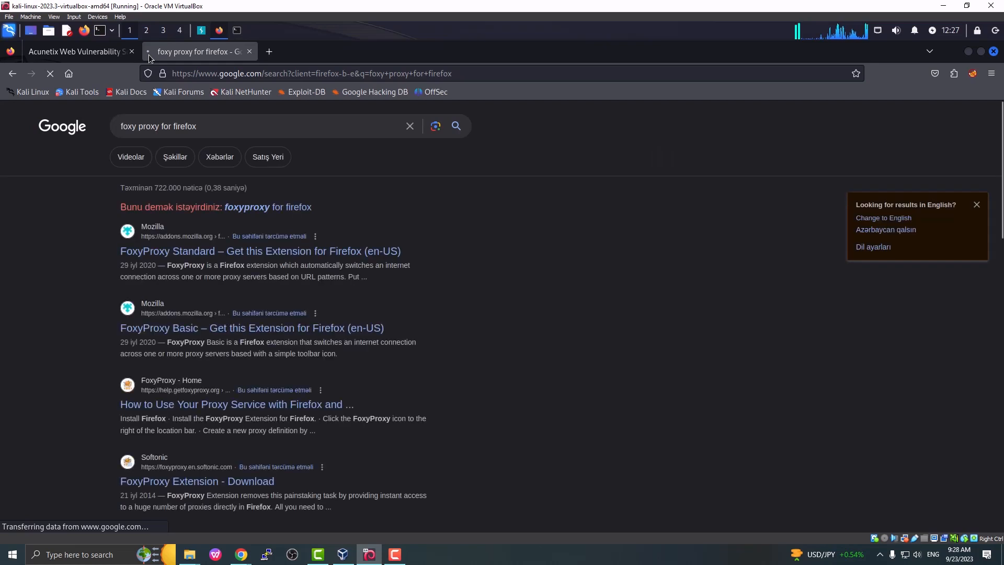
{"action": "mouse_move", "coordinate": [170, 265]}
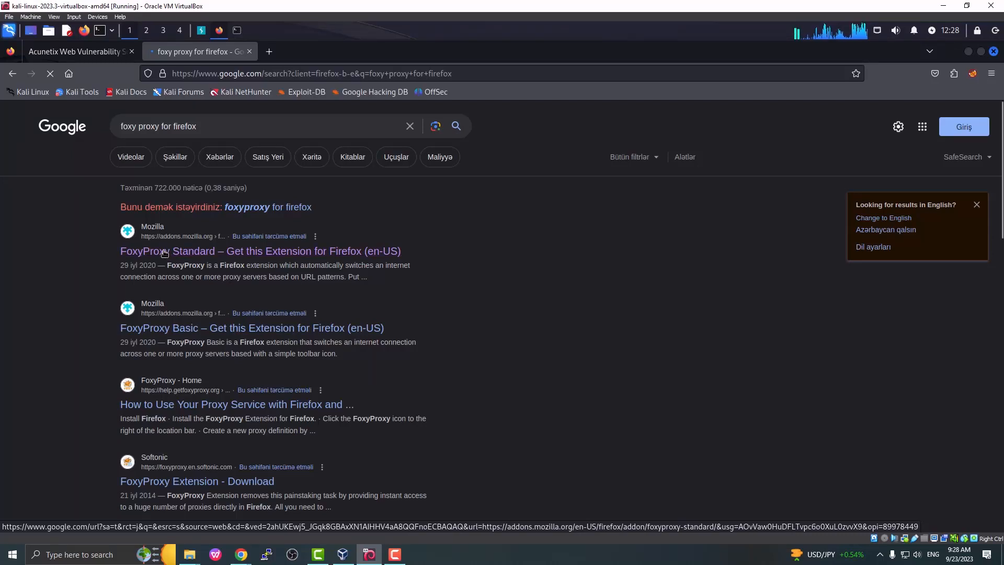
Step: Reach FoxyProxy Options via the Standard add-on page, showing the burp proxy at 127.0.0.1
{"action": "left_click", "coordinate": [259, 252]}
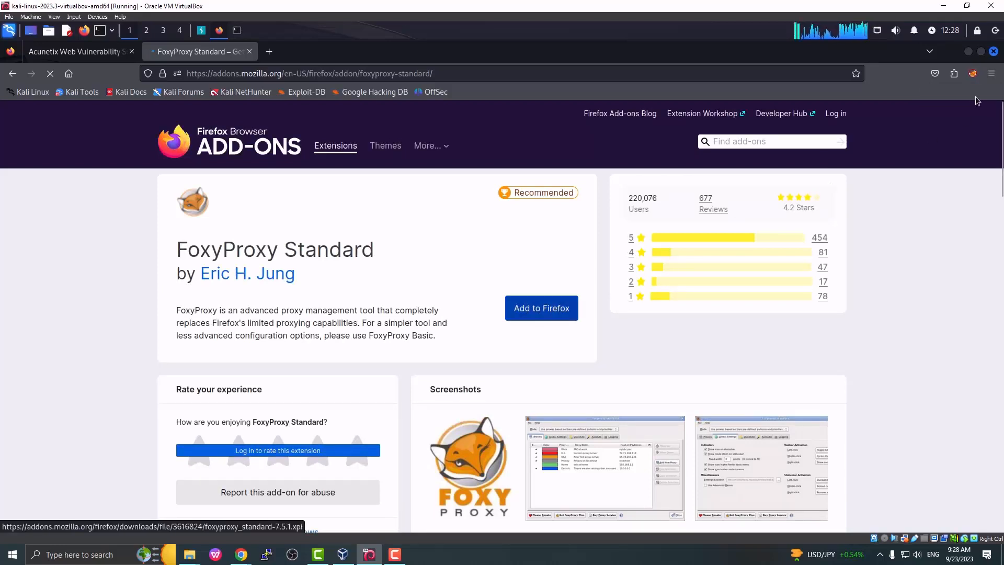
{"action": "left_click", "coordinate": [541, 308]}
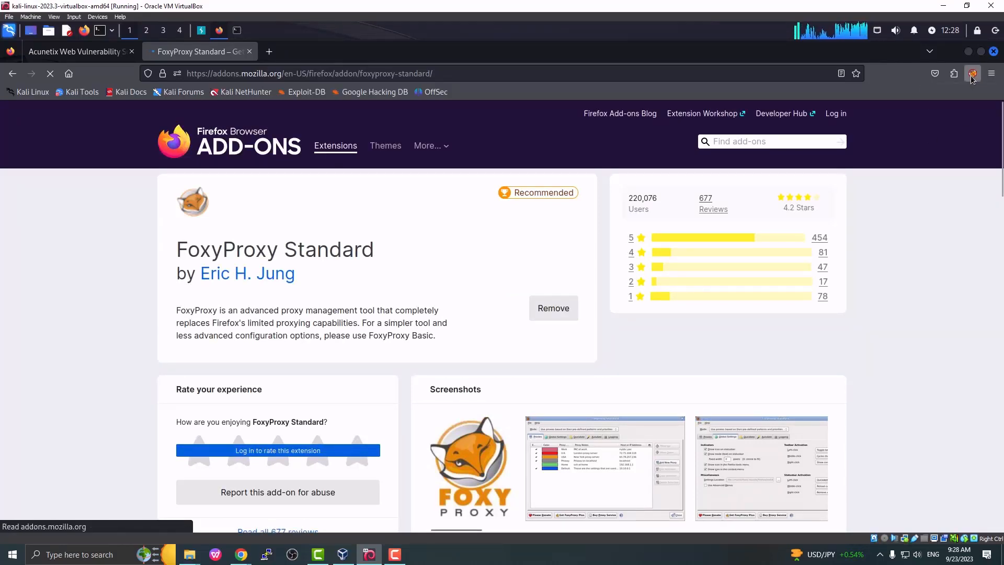
{"action": "left_click", "coordinate": [973, 73]}
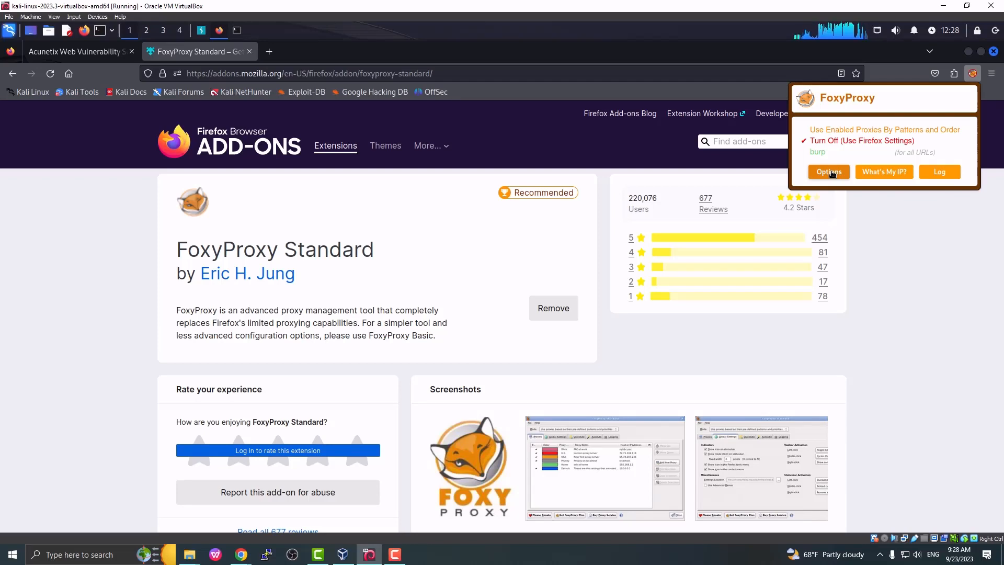
{"action": "left_click", "coordinate": [829, 171]}
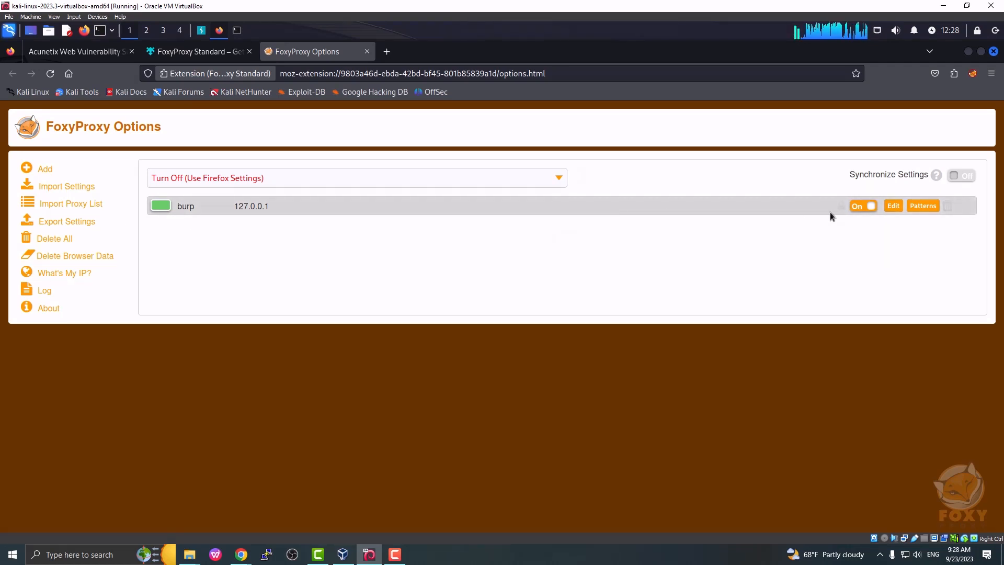
{"action": "mouse_move", "coordinate": [65, 186]}
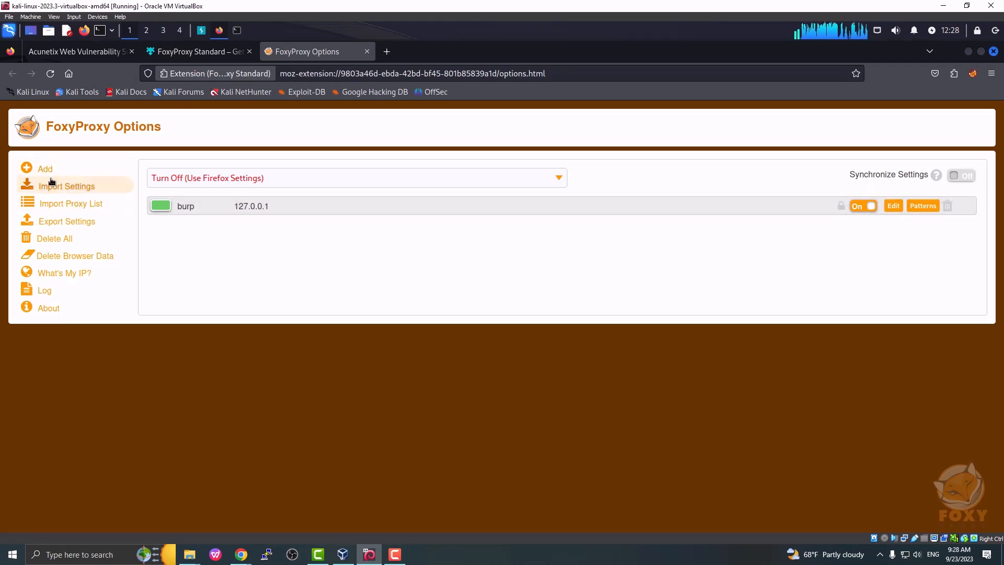
{"action": "mouse_move", "coordinate": [45, 168]}
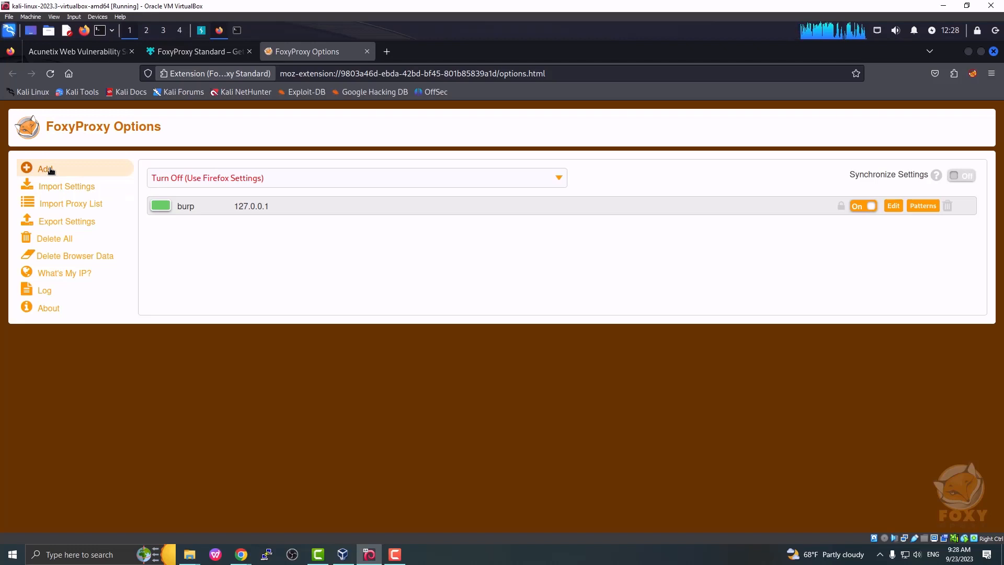
Step: Add and save 'proxy 2', an HTTP proxy at 127.0.0.1 port 8080
{"action": "left_click", "coordinate": [45, 169]}
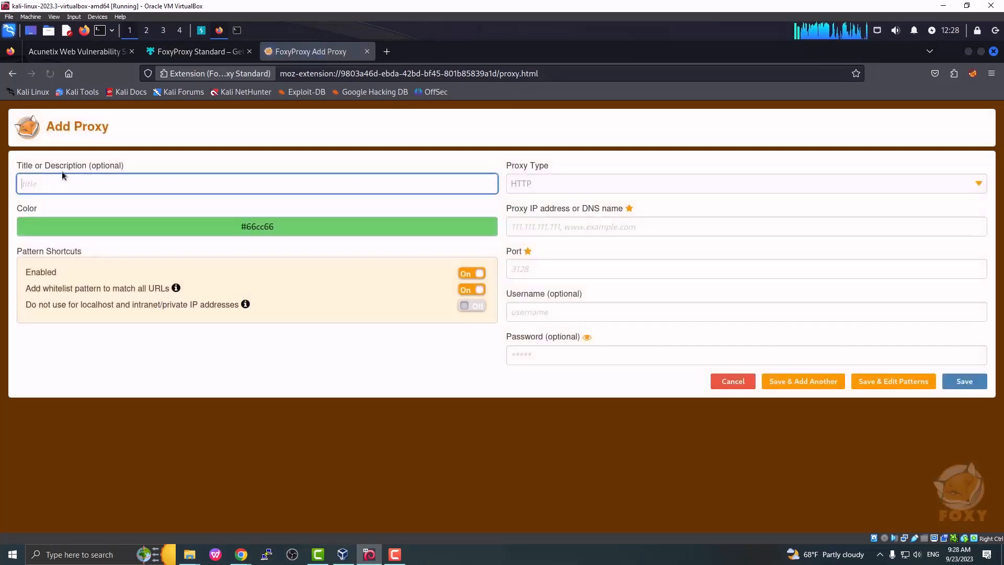
{"action": "type", "text": "b"}
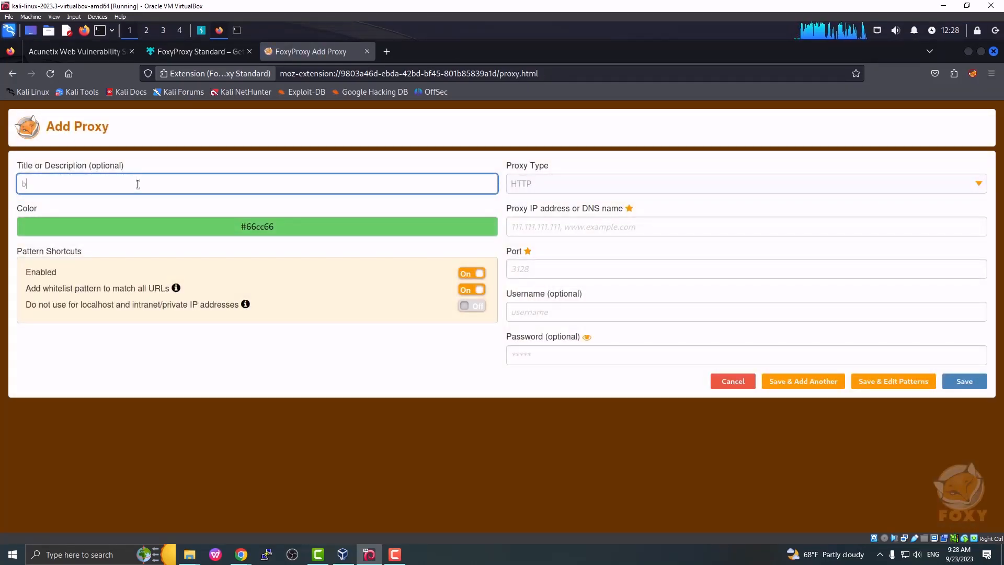
{"action": "type", "text": "urp"}
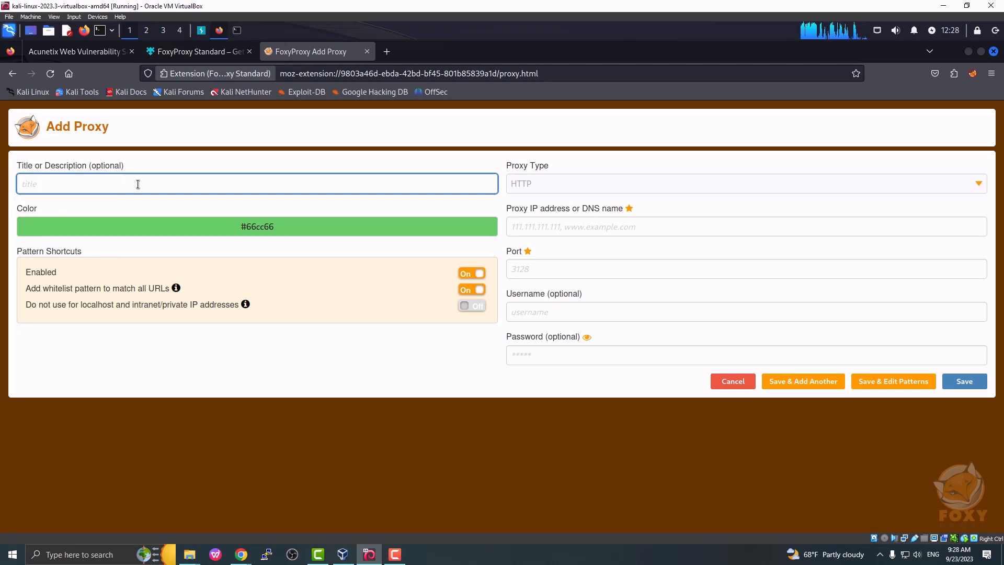
{"action": "type", "text": "proxy 2"}
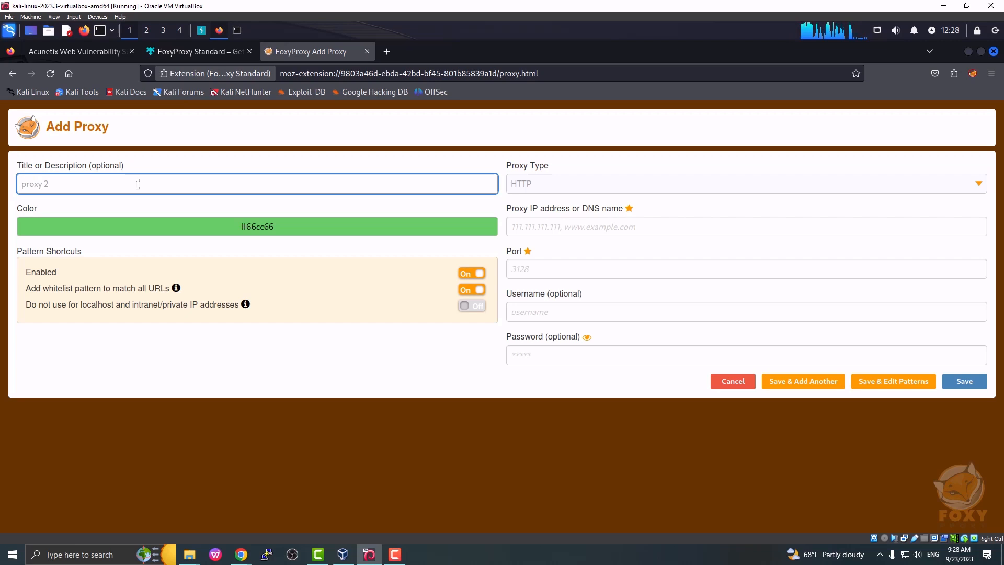
{"action": "mouse_move", "coordinate": [543, 208]}
{"action": "type", "text": "127.0.0.1"}
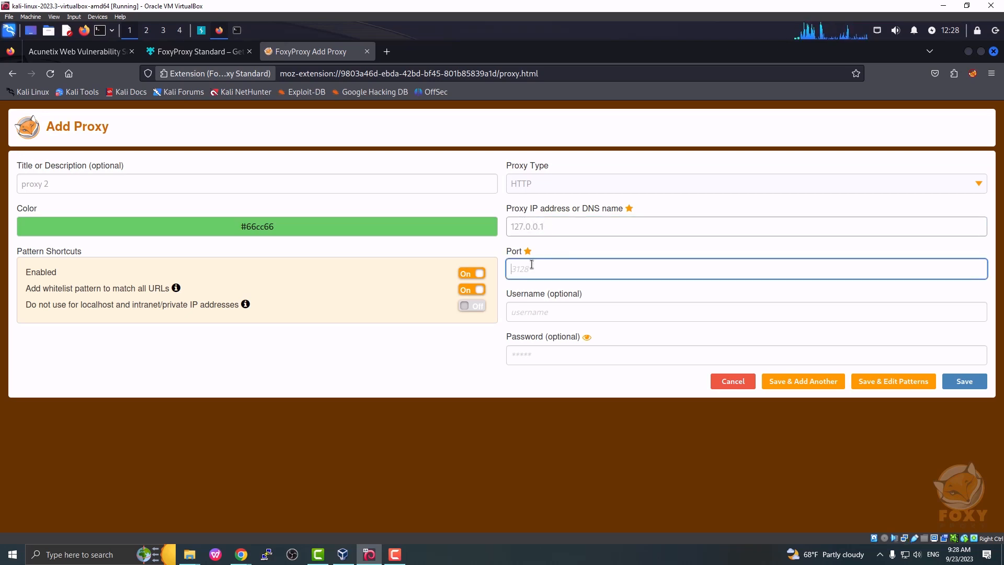
{"action": "type", "text": "8080"}
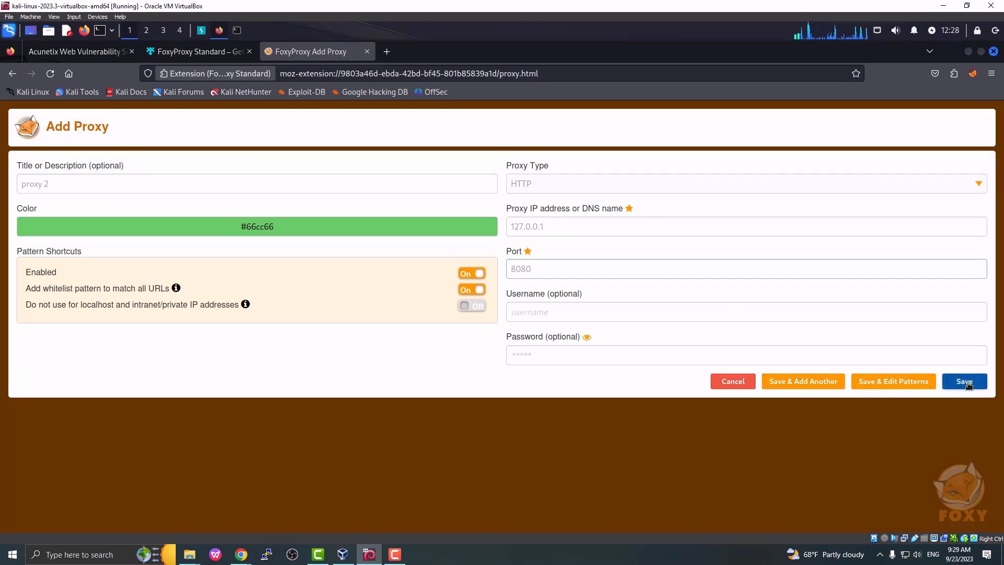
{"action": "left_click", "coordinate": [964, 381]}
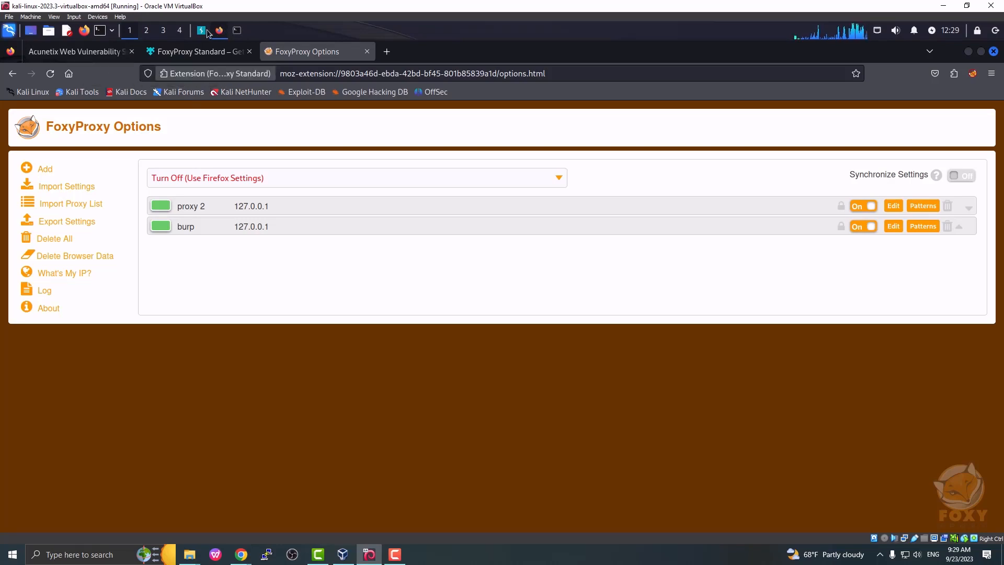
Step: Switch Burp's Proxy Intercept on, then return to the vulnweb.com tab
{"action": "left_click", "coordinate": [368, 554]}
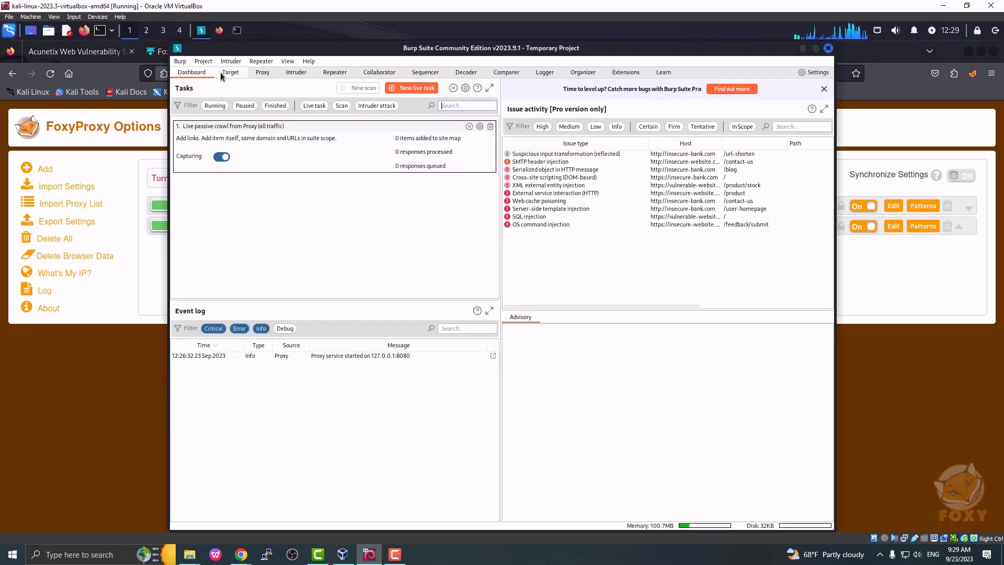
{"action": "left_click", "coordinate": [262, 73]}
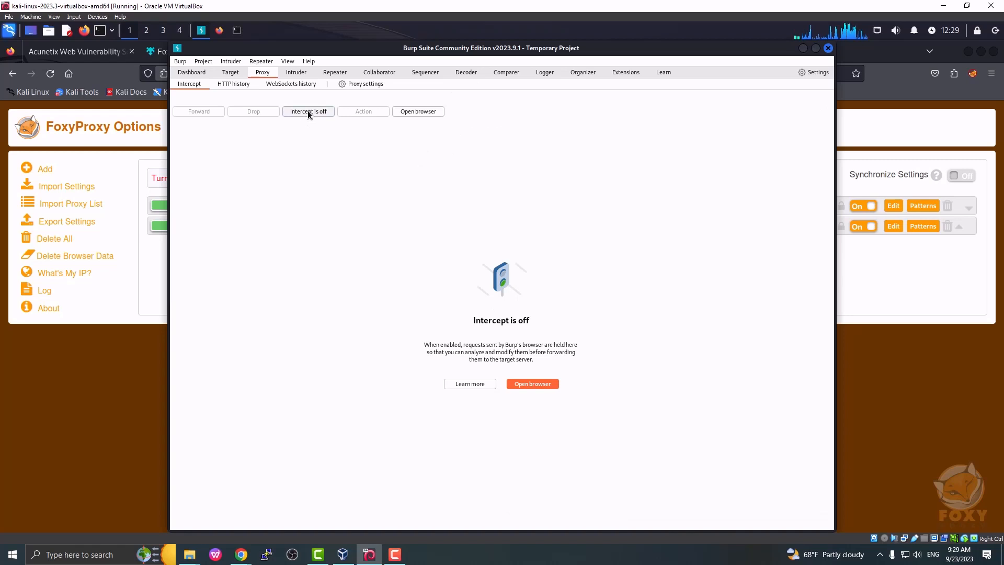
{"action": "mouse_move", "coordinate": [307, 112]}
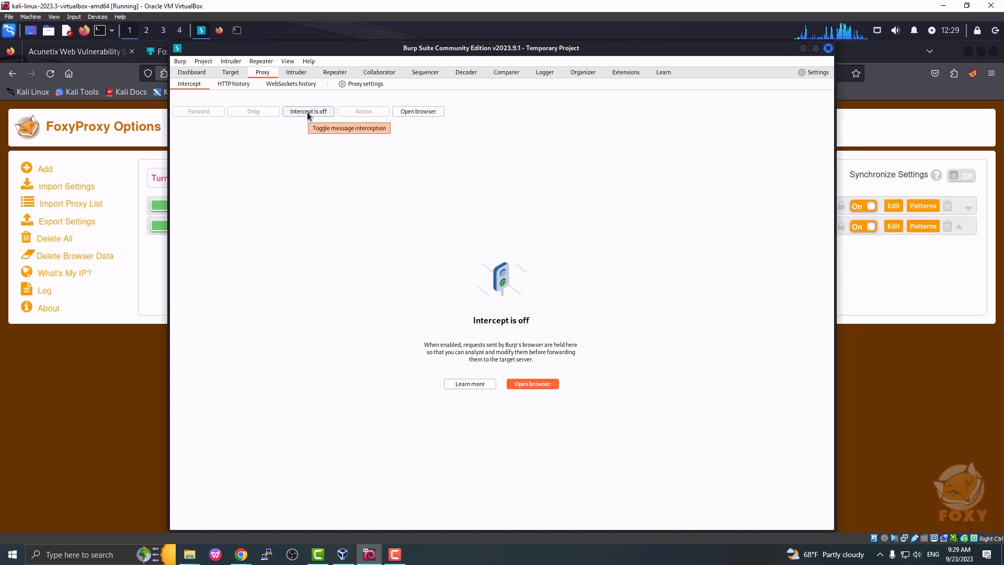
{"action": "mouse_move", "coordinate": [384, 153]}
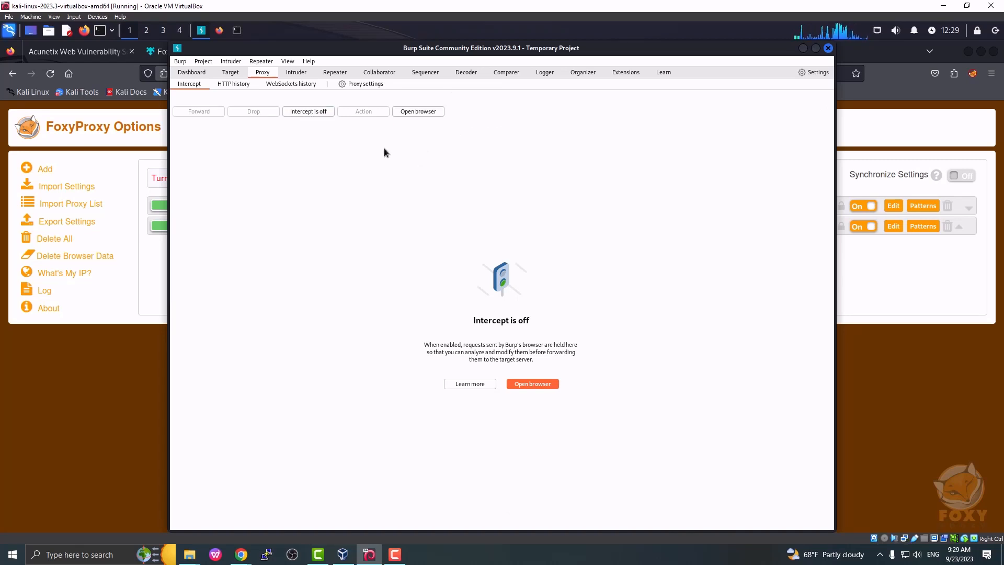
{"action": "mouse_move", "coordinate": [308, 111]}
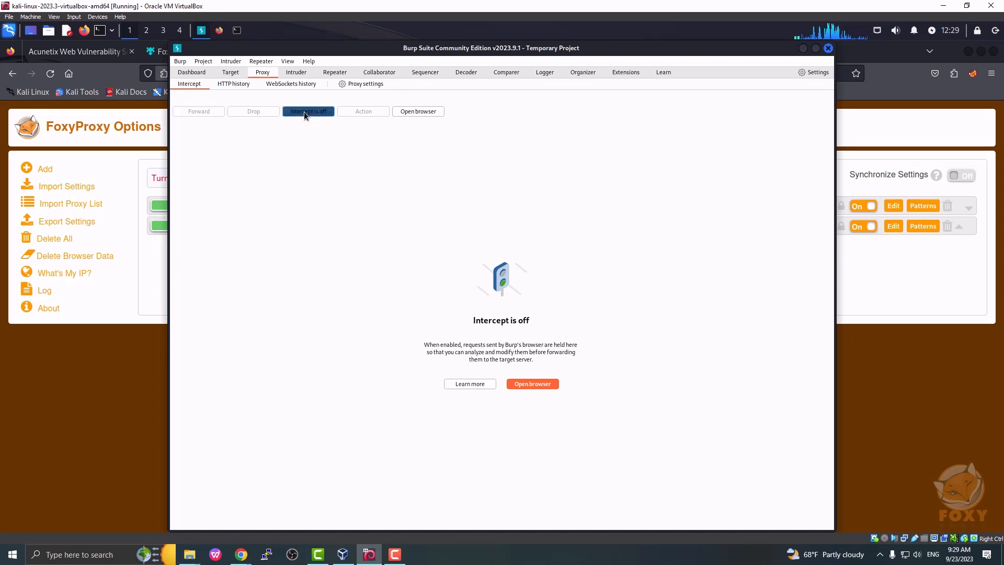
{"action": "left_click", "coordinate": [307, 111]}
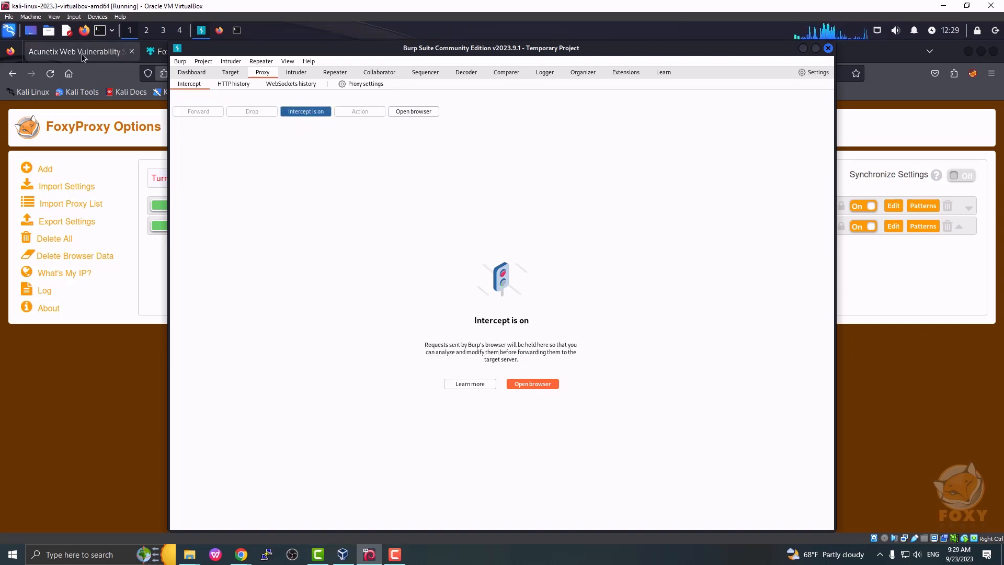
{"action": "left_click", "coordinate": [972, 73]}
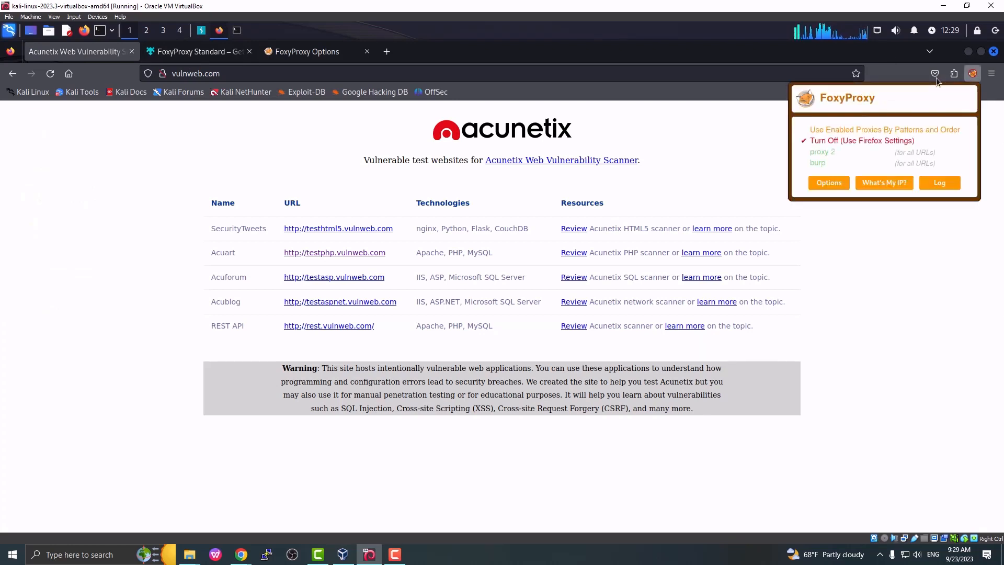
{"action": "mouse_move", "coordinate": [822, 151]}
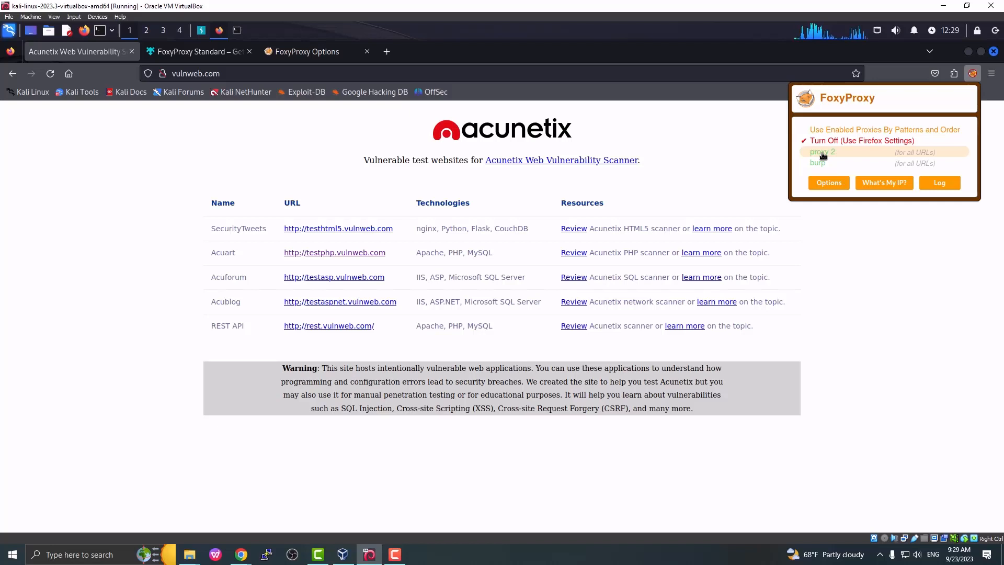
Step: Select 'proxy 2' in FoxyProxy so Burp intercepts the vulnweb.com GET request
{"action": "left_click", "coordinate": [822, 152]}
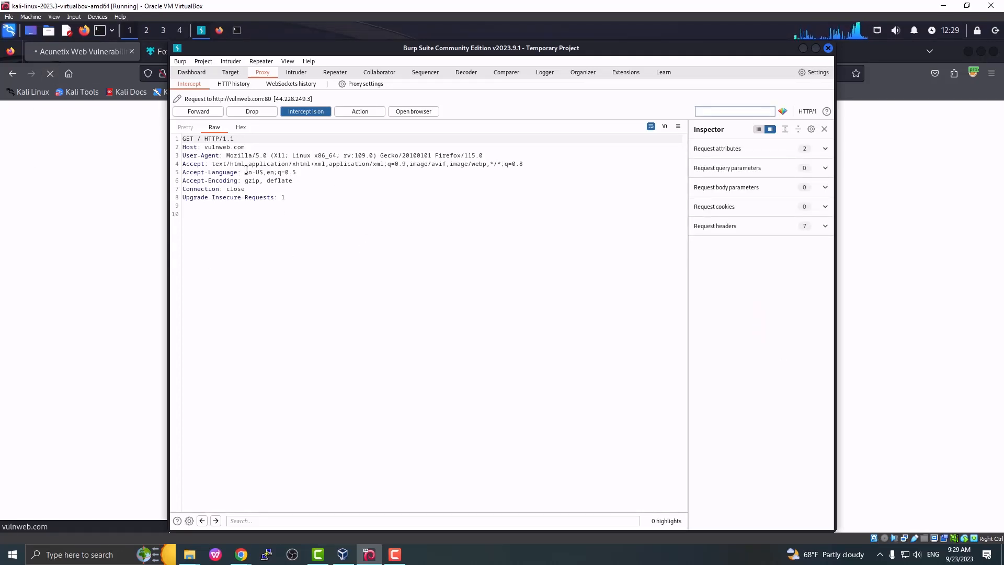
Step: Leave the intercepted request held unforwarded and switch back to Firefox
{"action": "left_click", "coordinate": [735, 111]}
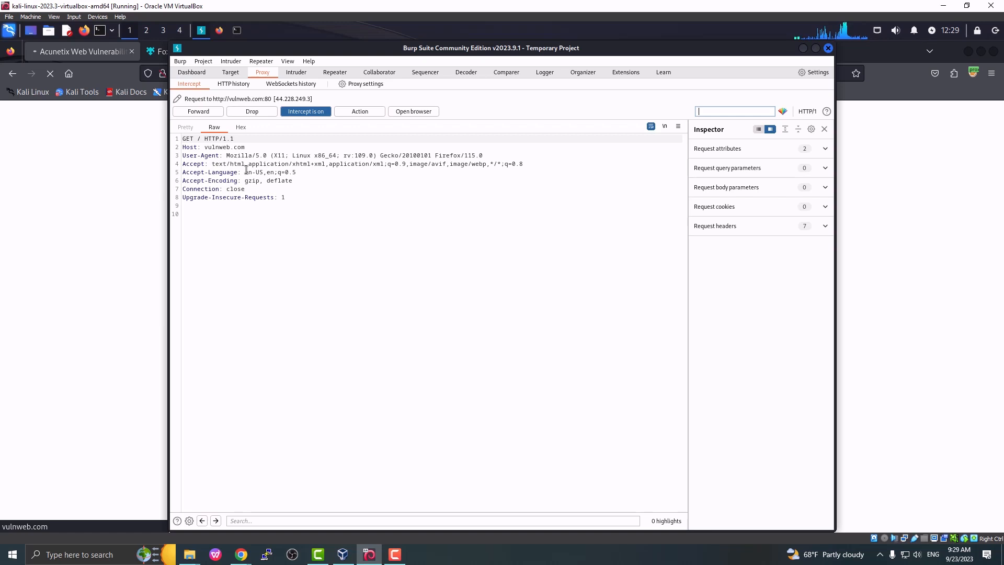
{"action": "mouse_move", "coordinate": [289, 230]}
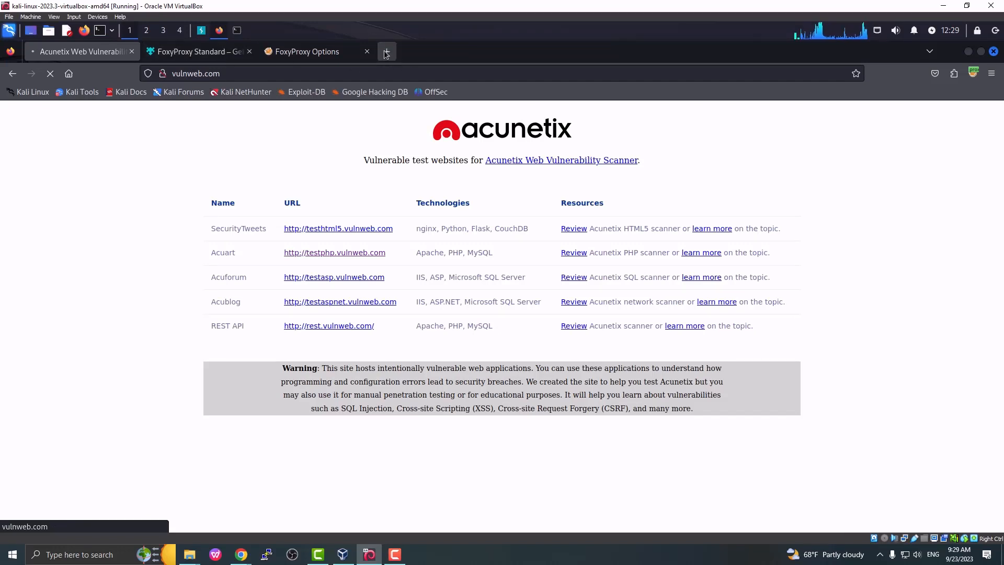
{"action": "left_click", "coordinate": [386, 51]}
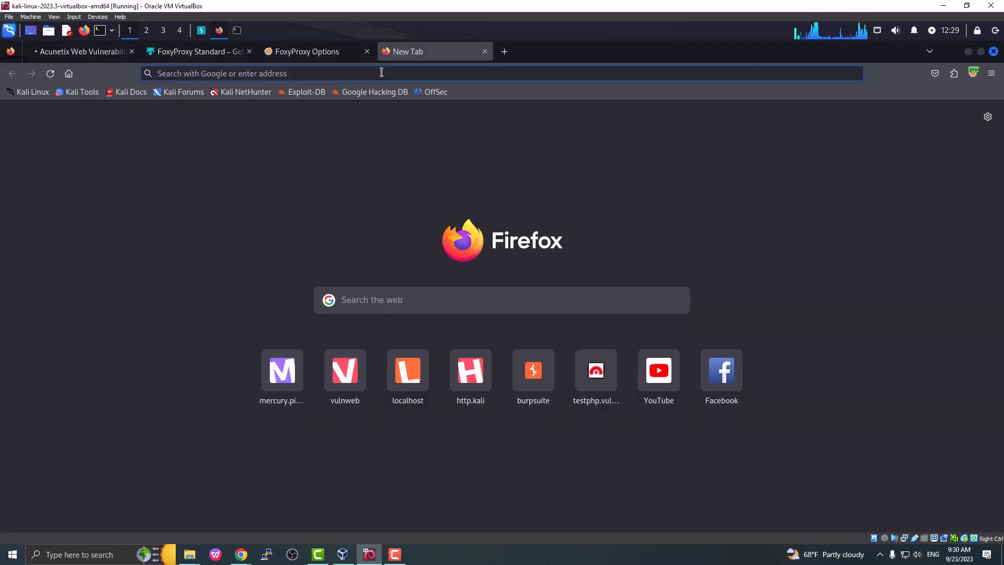
{"action": "type", "text": "http.kali.org"}
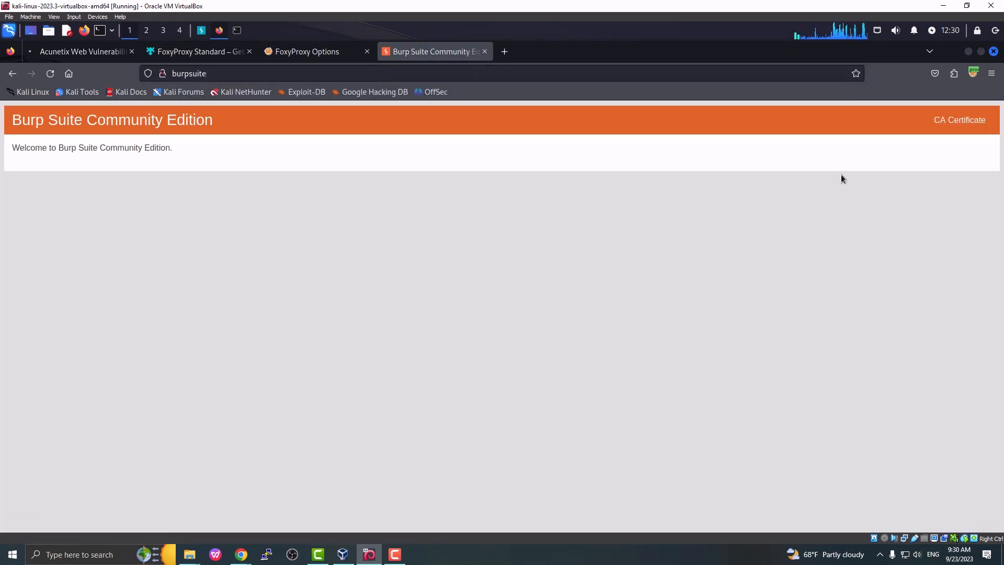
{"action": "mouse_move", "coordinate": [959, 119]}
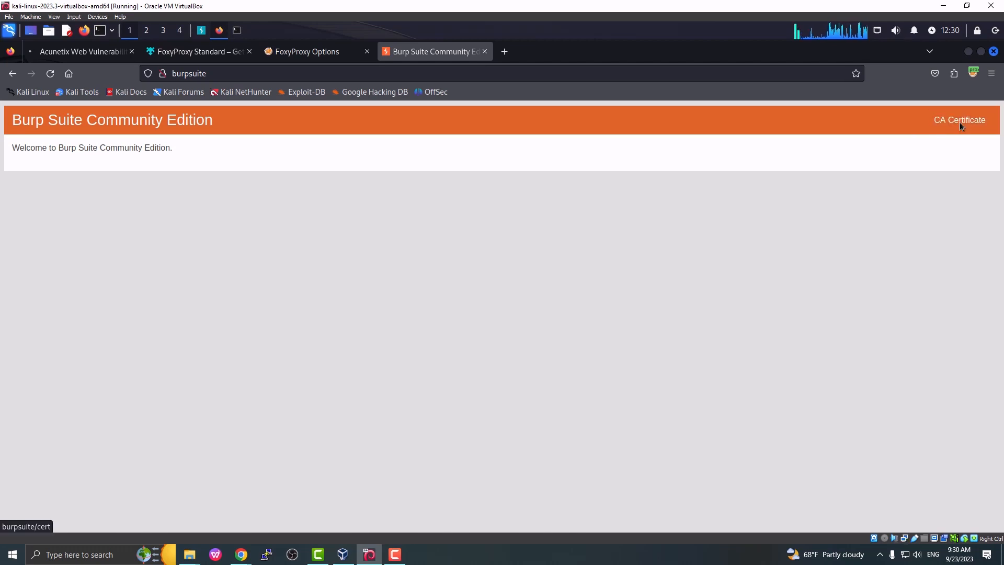
{"action": "mouse_move", "coordinate": [961, 119]}
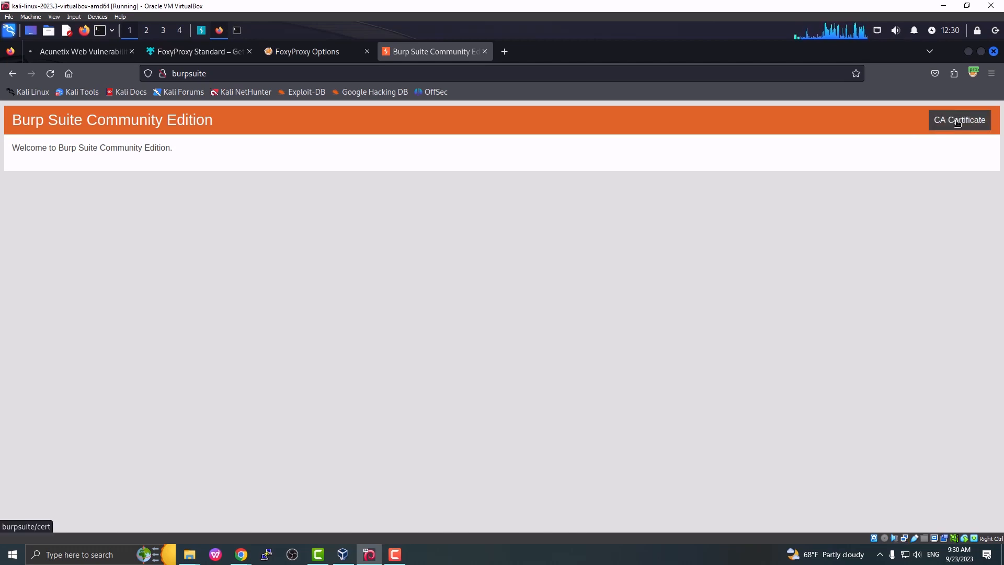
{"action": "left_click", "coordinate": [959, 119]}
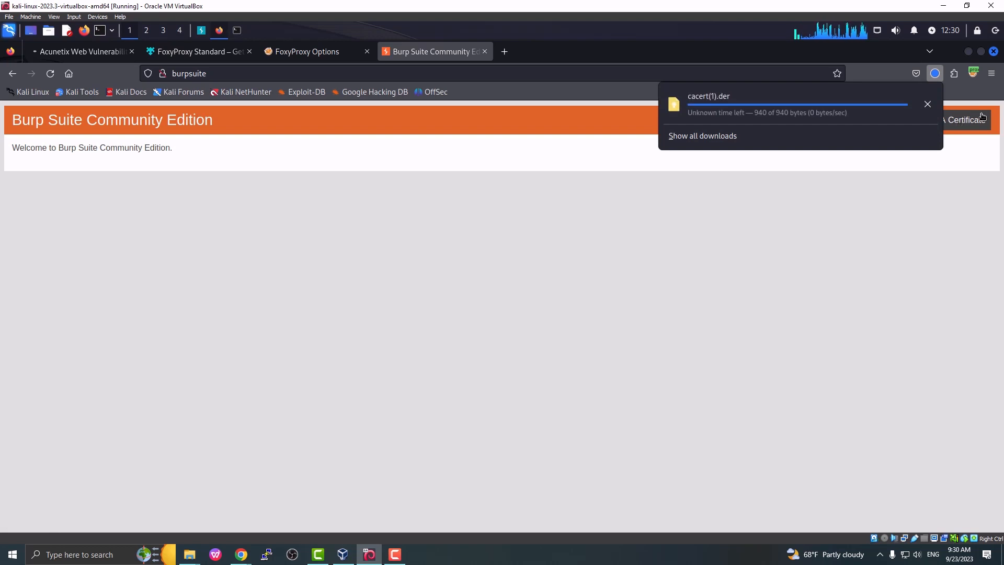
{"action": "left_click", "coordinate": [991, 73]}
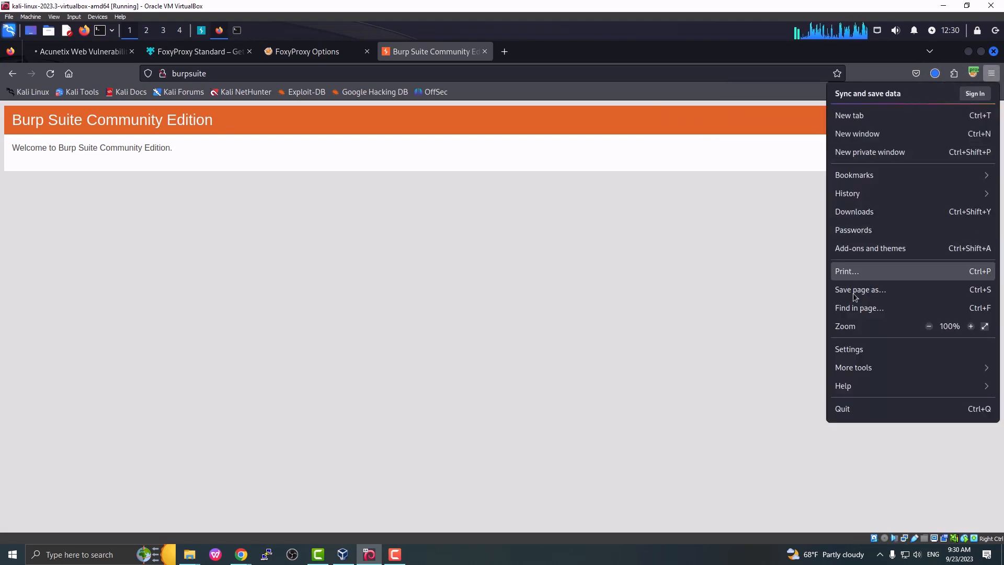
Step: Search Firefox Settings for 'certificate' and bring up the Certificate Manager
{"action": "left_click", "coordinate": [849, 350]}
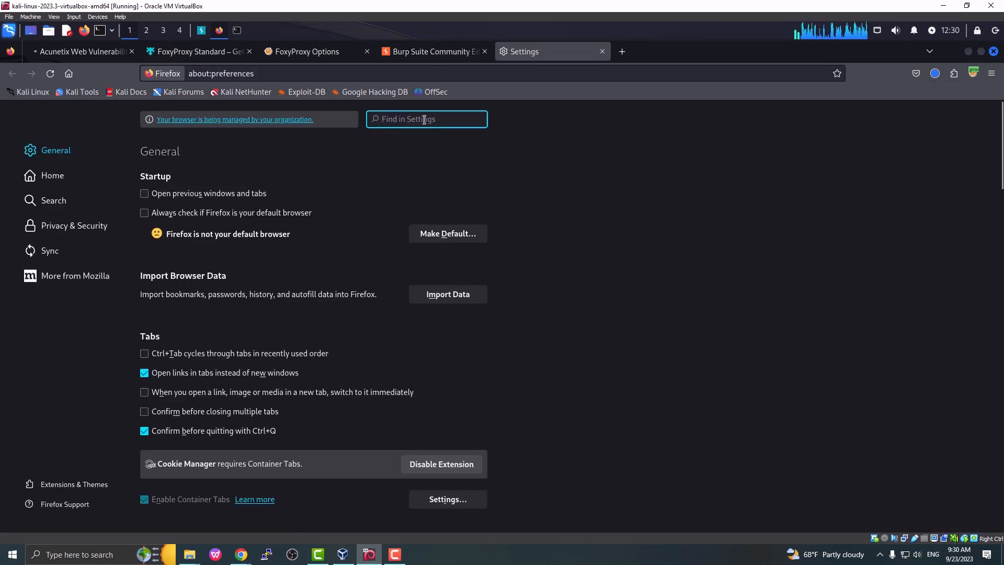
{"action": "type", "text": "certifi"}
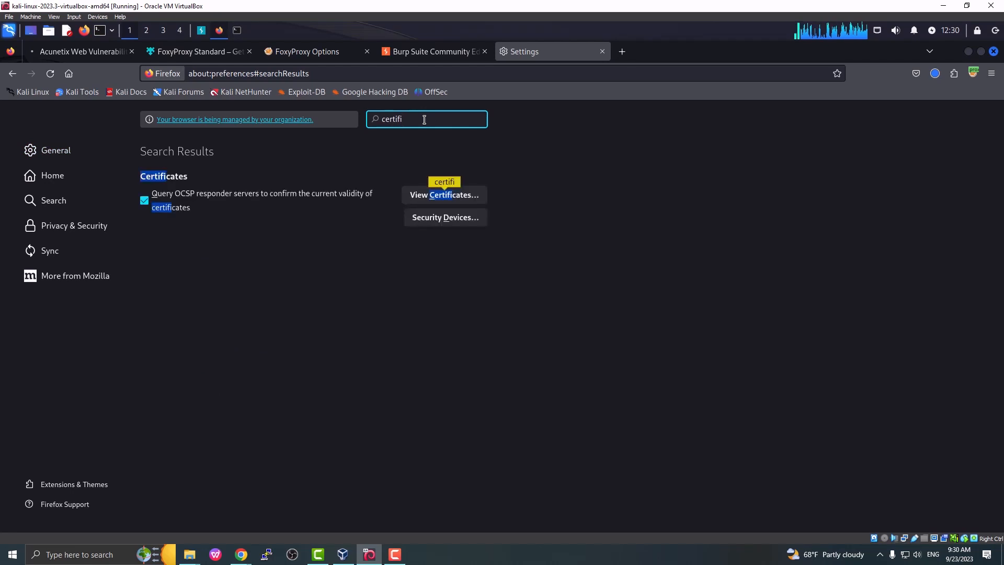
{"action": "type", "text": "cate"}
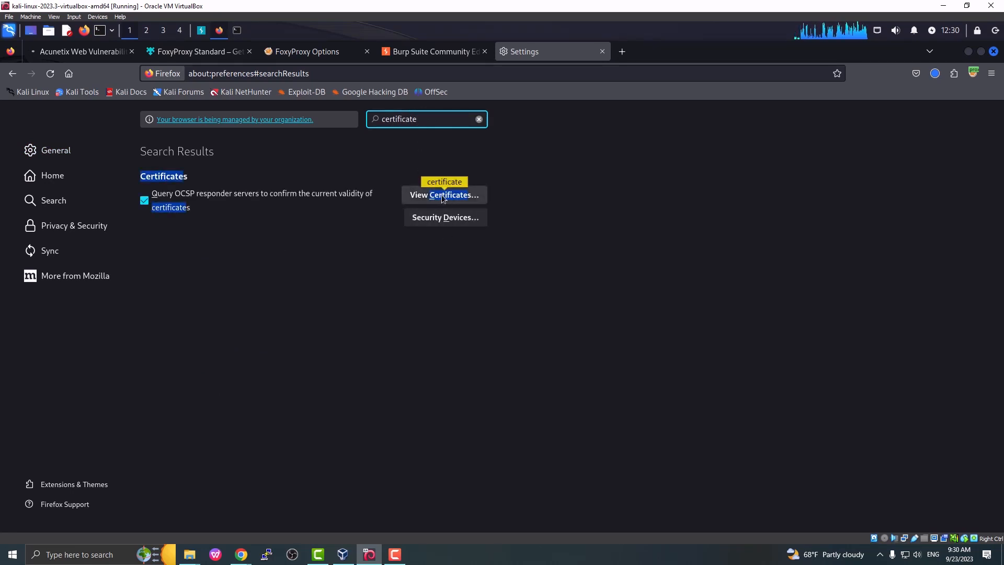
{"action": "left_click", "coordinate": [443, 195]}
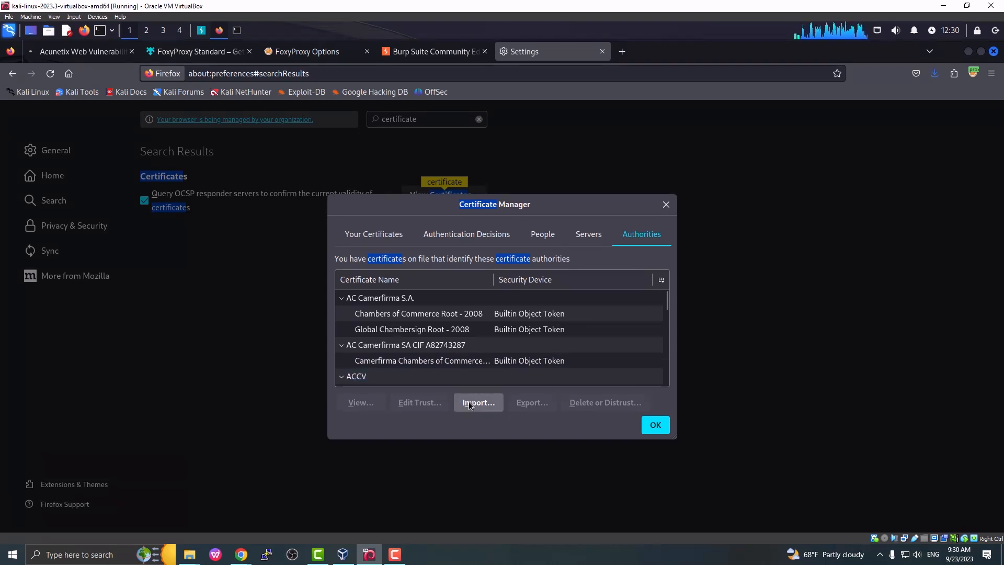
{"action": "mouse_move", "coordinate": [482, 409]}
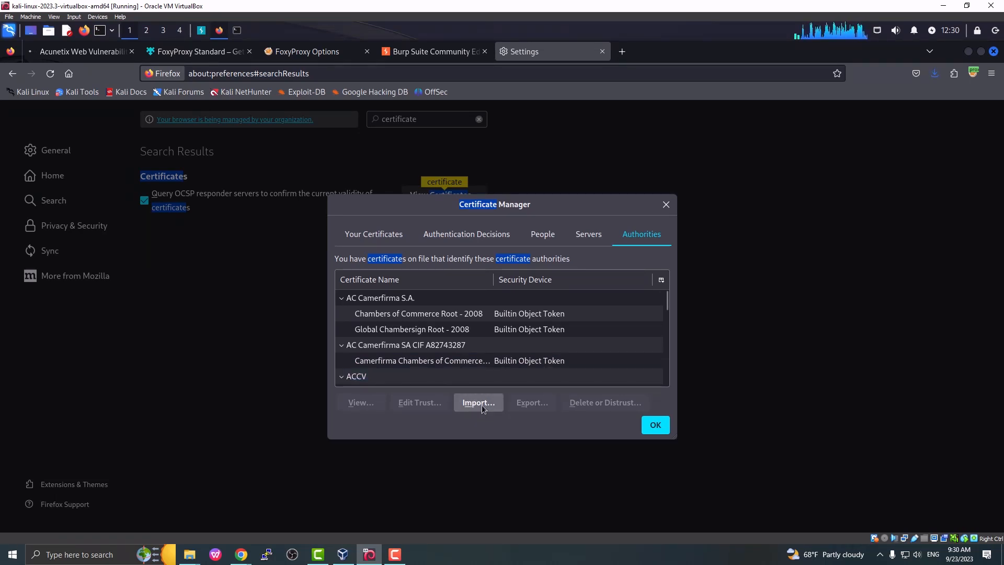
Step: Start a CA certificate import from Authorities, then cancel the file chooser and close the manager
{"action": "left_click", "coordinate": [478, 402]}
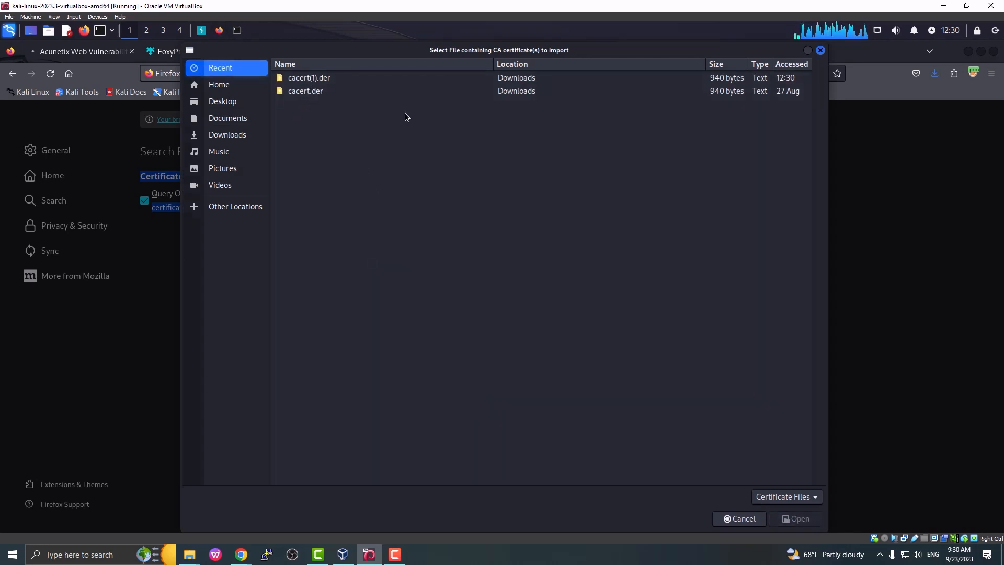
{"action": "mouse_move", "coordinate": [314, 97]}
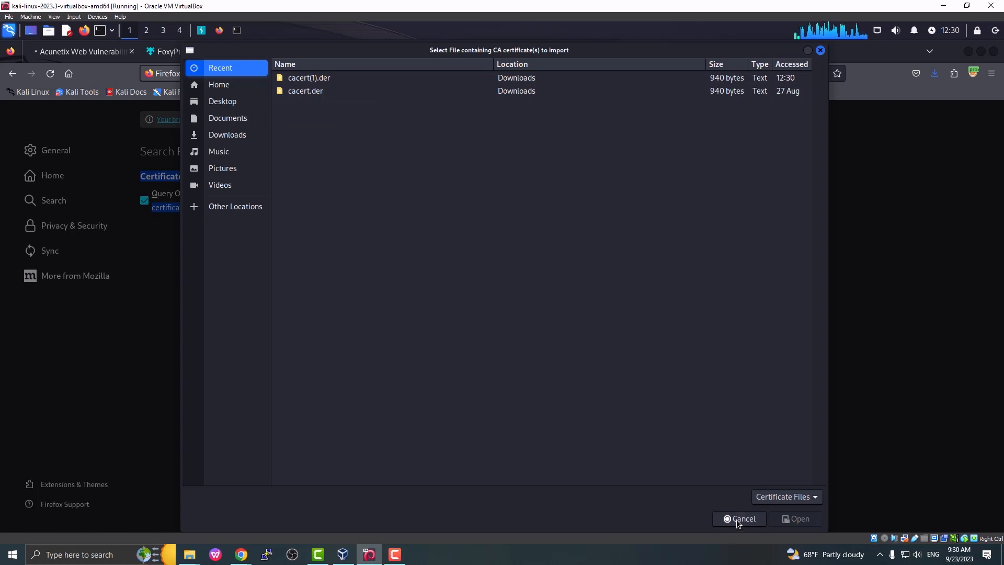
{"action": "left_click", "coordinate": [742, 519]}
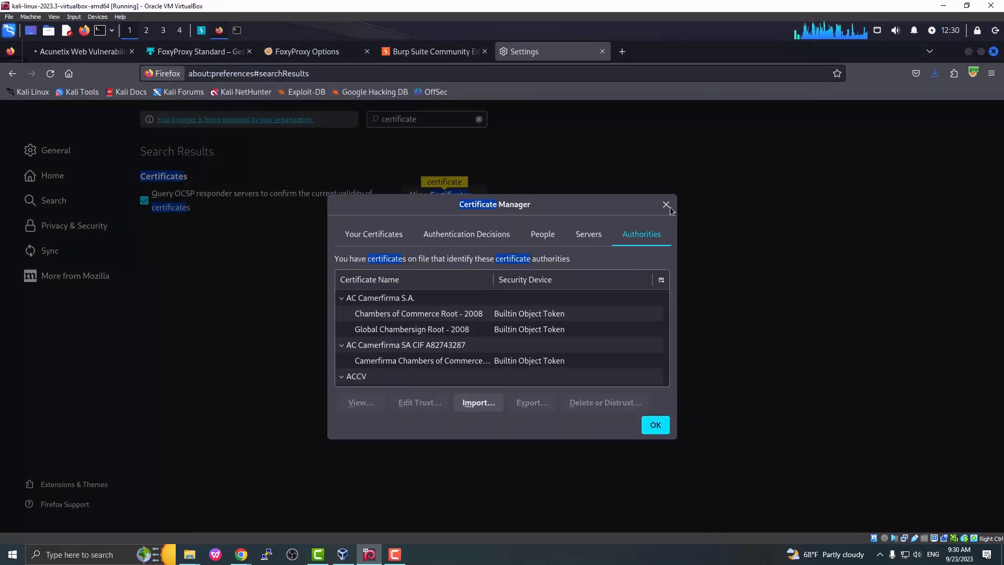
{"action": "left_click", "coordinate": [665, 204]}
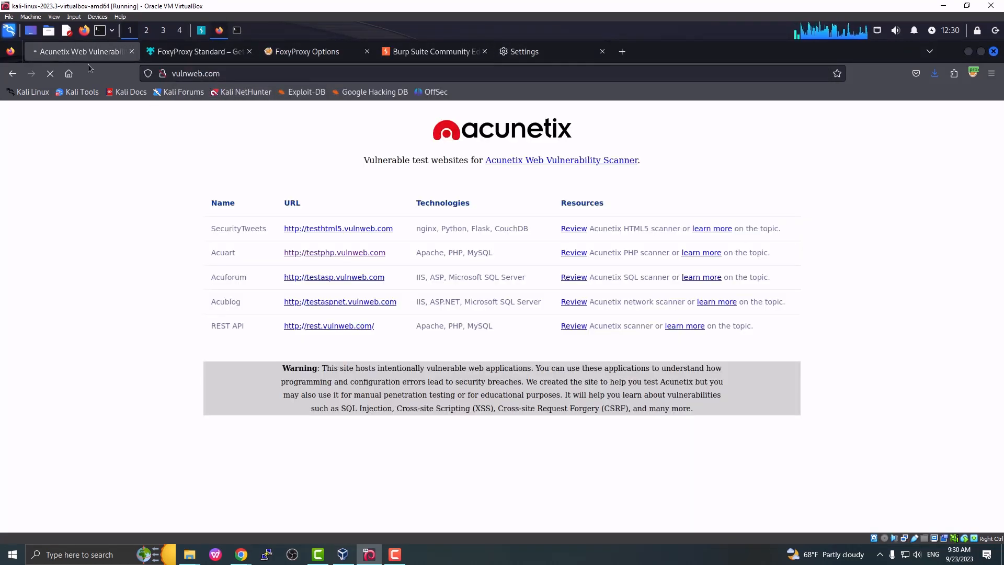
Step: Return to the vulnweb.com tab so Burp holds its fresh GET request in Intercept
{"action": "left_click", "coordinate": [202, 30]}
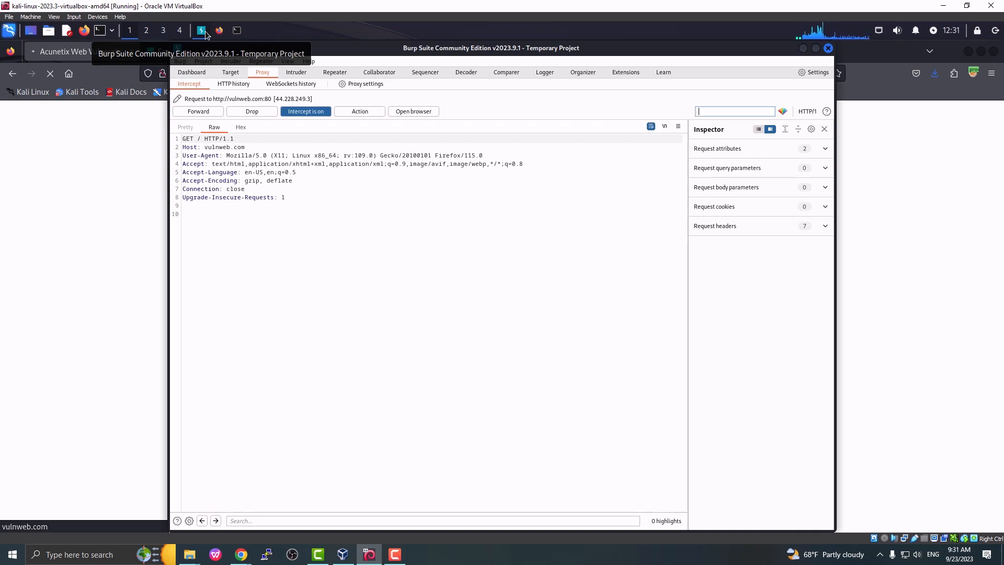
{"action": "mouse_move", "coordinate": [977, 335]}
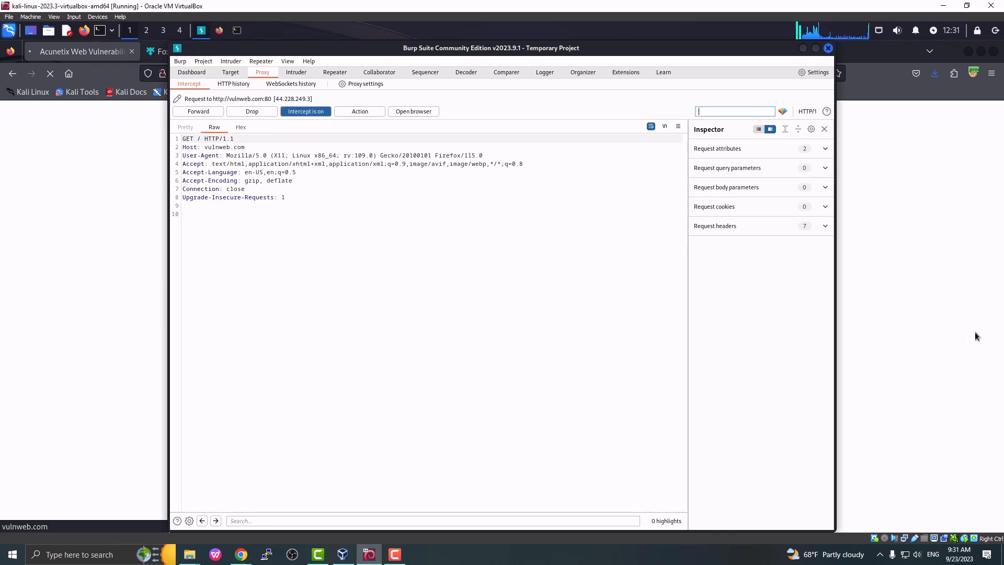